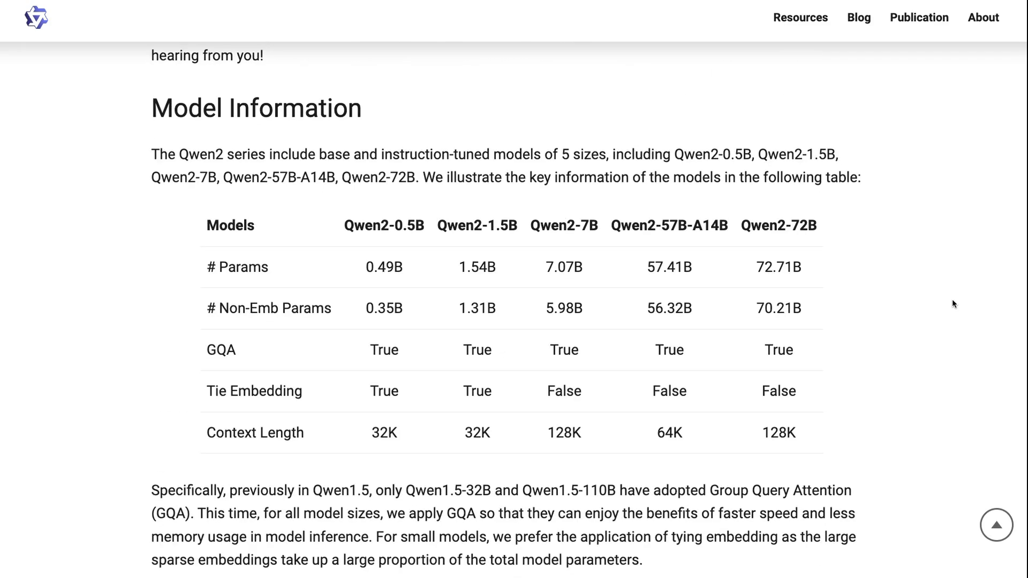
Scroll down the Qwen2 post to the Multilingual regions/languages table and on toward Performance
{"action": "scroll", "scroll_direction": "down", "scroll_amount": 3}
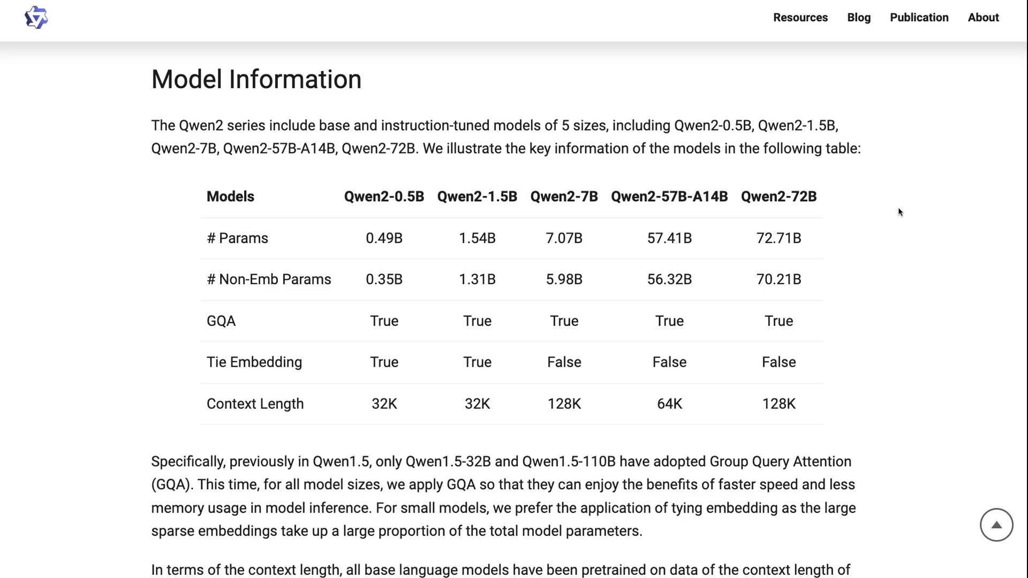
{"action": "scroll", "scroll_direction": "down", "scroll_amount": 3}
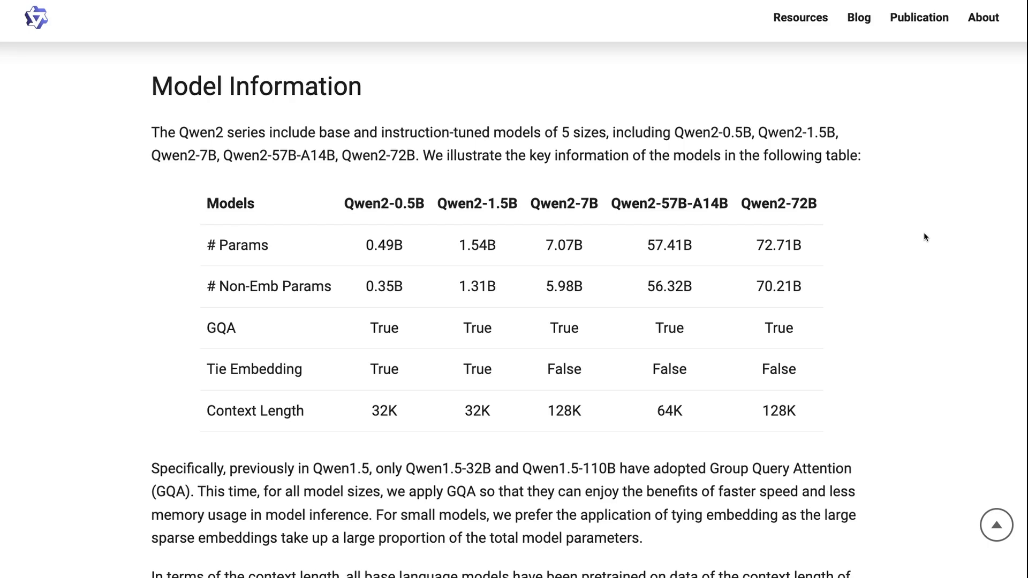
{"action": "scroll", "scroll_direction": "down", "scroll_amount": 3}
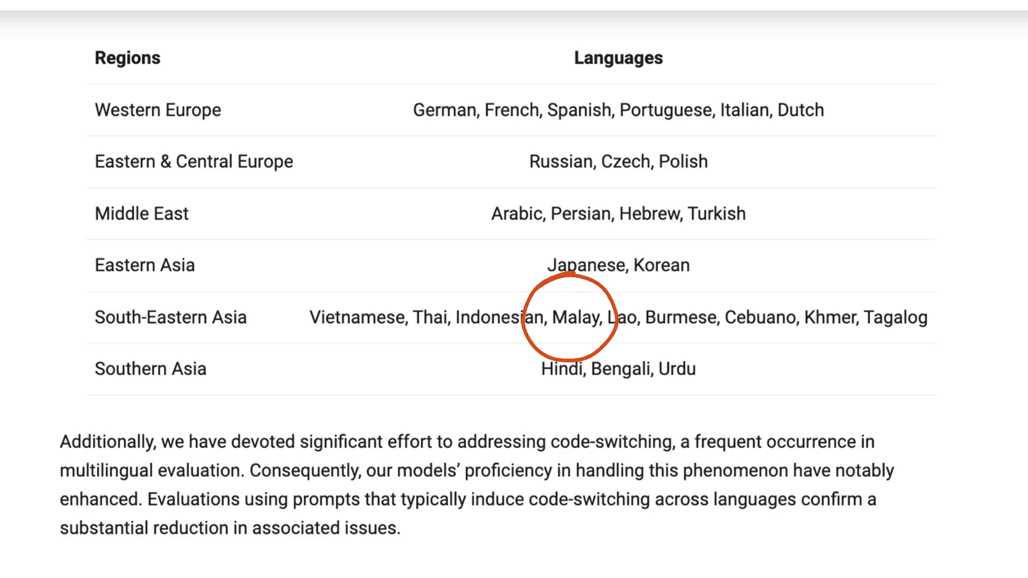
{"action": "left_click", "coordinate": [573, 318]}
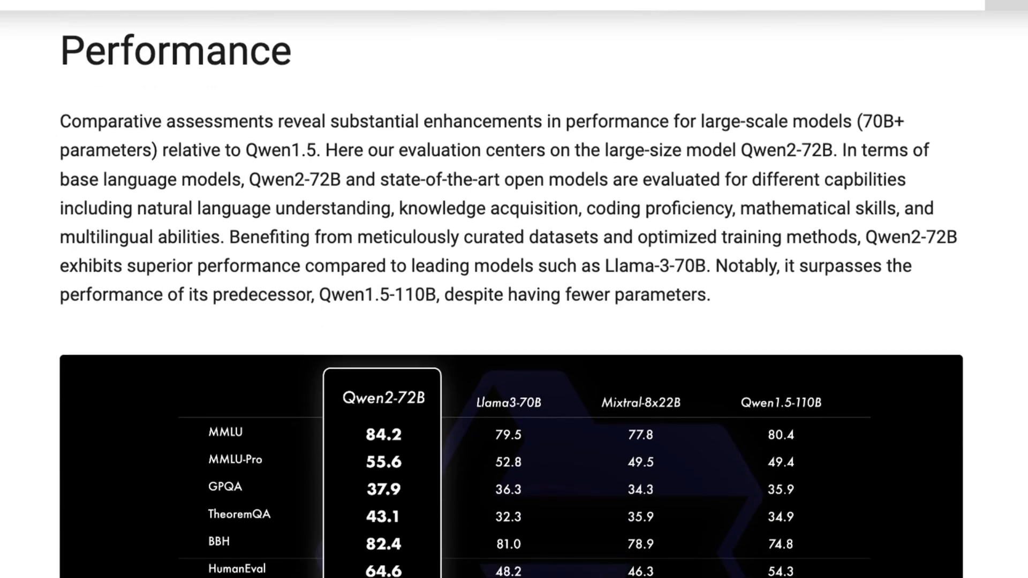
Scroll the Qwen2 post back toward its Introduction and highlights
{"action": "scroll", "scroll_direction": "down", "scroll_amount": 3}
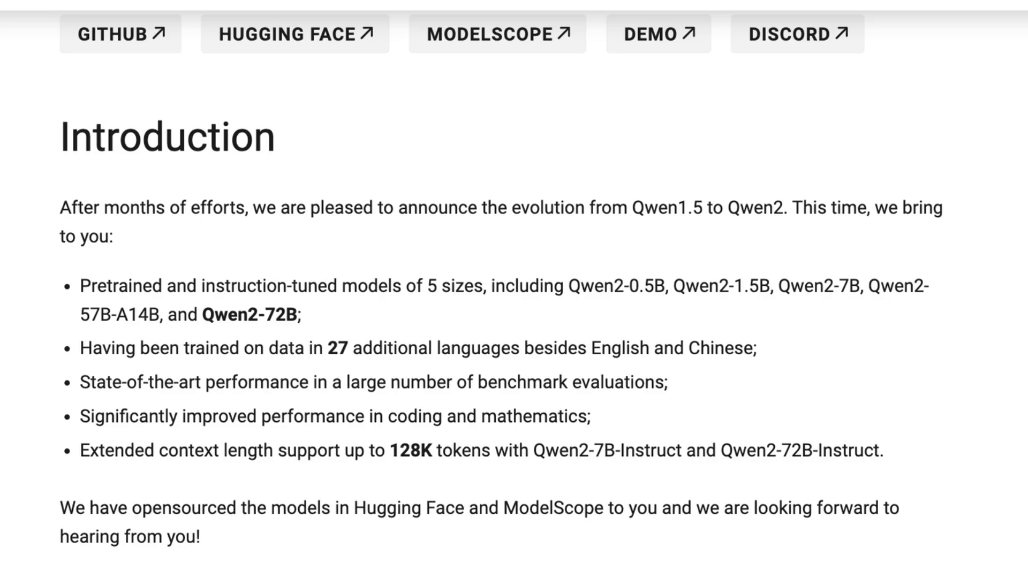
Scroll down through Coding & Mathematics and Long Context toward the post's closing sections
{"action": "scroll", "scroll_direction": "down", "scroll_amount": 3}
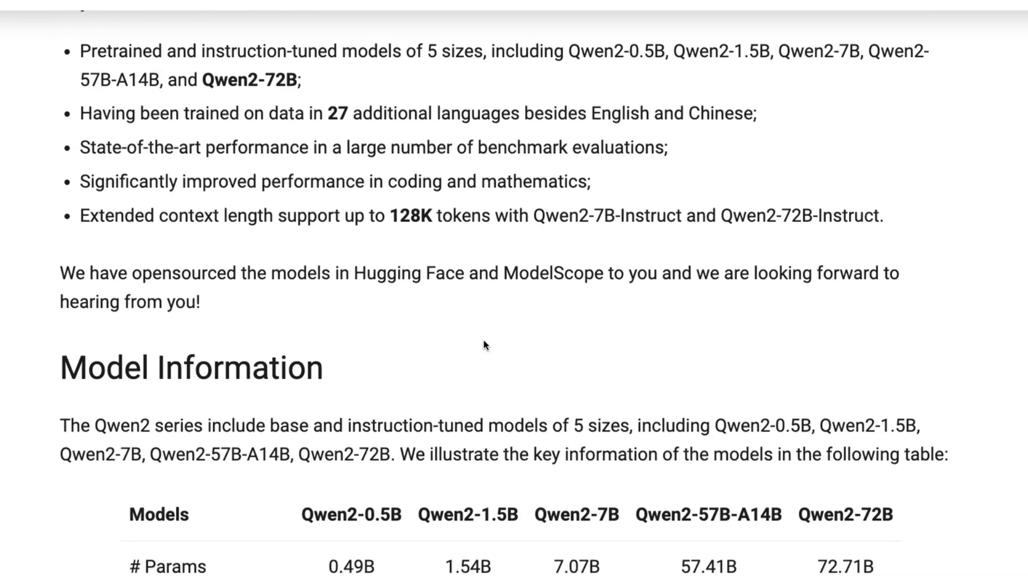
{"action": "scroll", "scroll_direction": "down", "scroll_amount": 3}
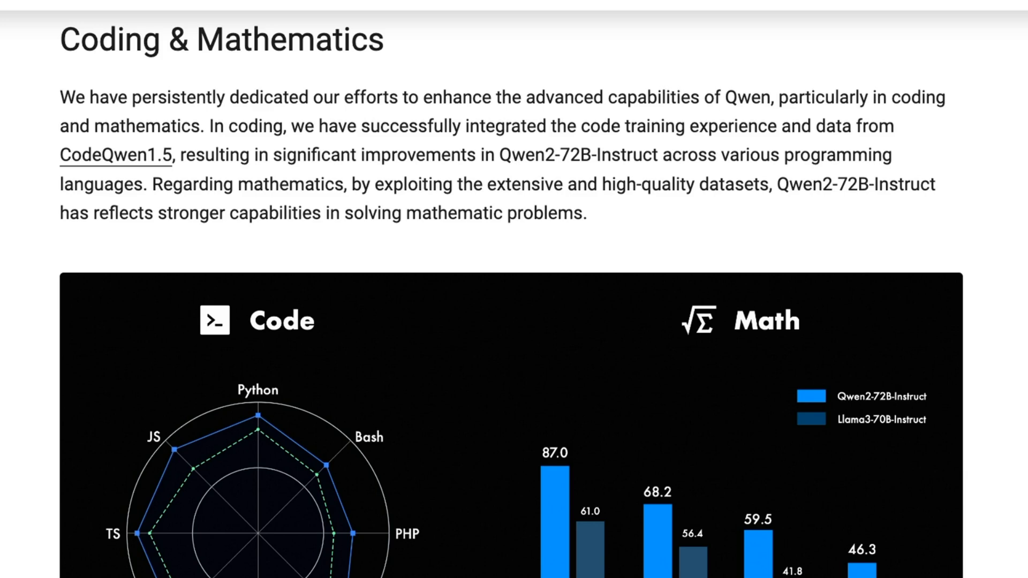
{"action": "scroll", "scroll_direction": "down", "scroll_amount": 3}
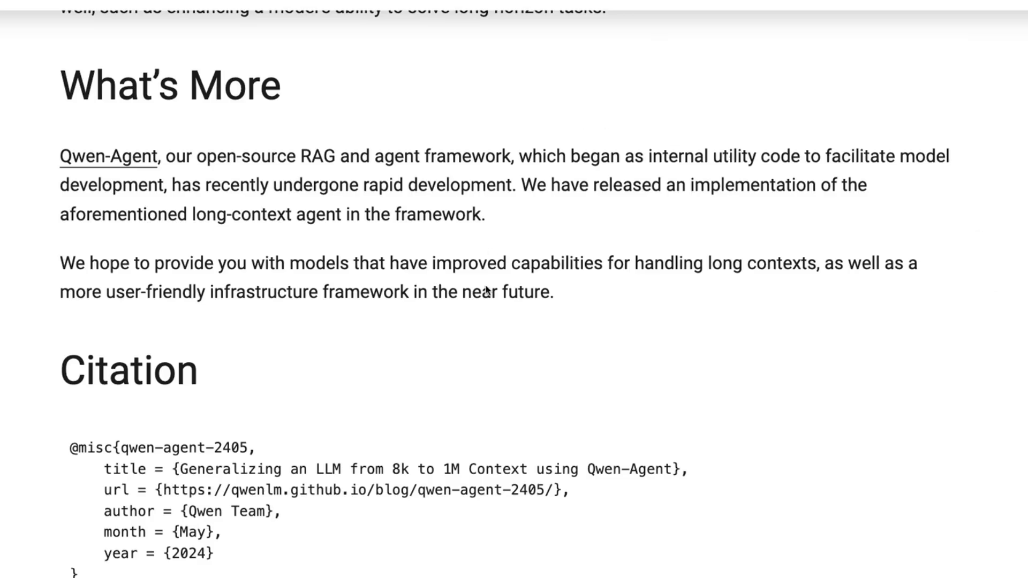
{"action": "mouse_move", "coordinate": [328, 148]}
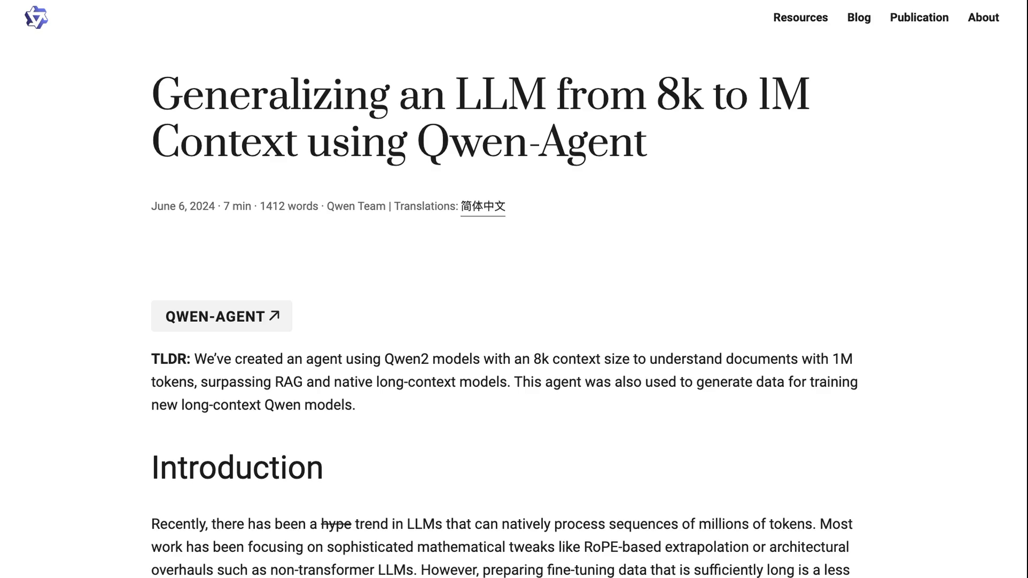
Bring the Long Context Understanding section with Needle in a Haystack results into view
{"action": "scroll", "scroll_direction": "down", "scroll_amount": 3}
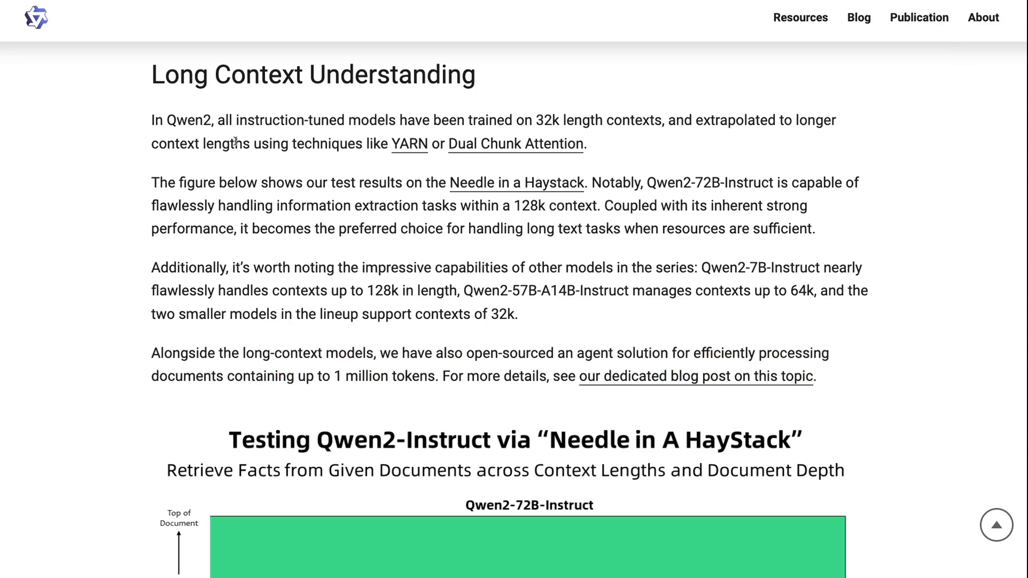
Scroll past the Needle in a Haystack charts to the License, What's Next and Citation sections
{"action": "scroll", "scroll_direction": "down", "scroll_amount": 3}
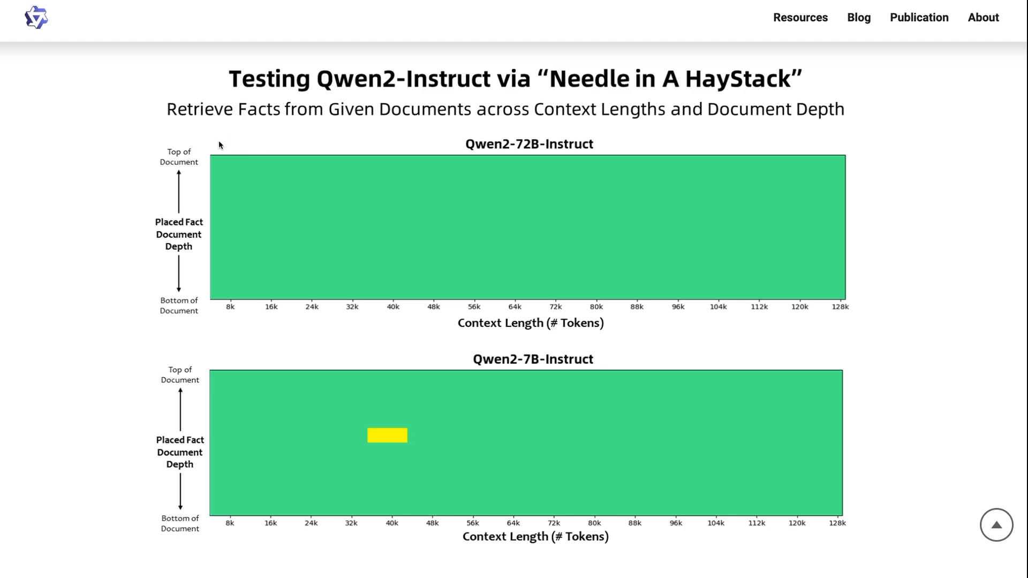
{"action": "mouse_move", "coordinate": [164, 157]}
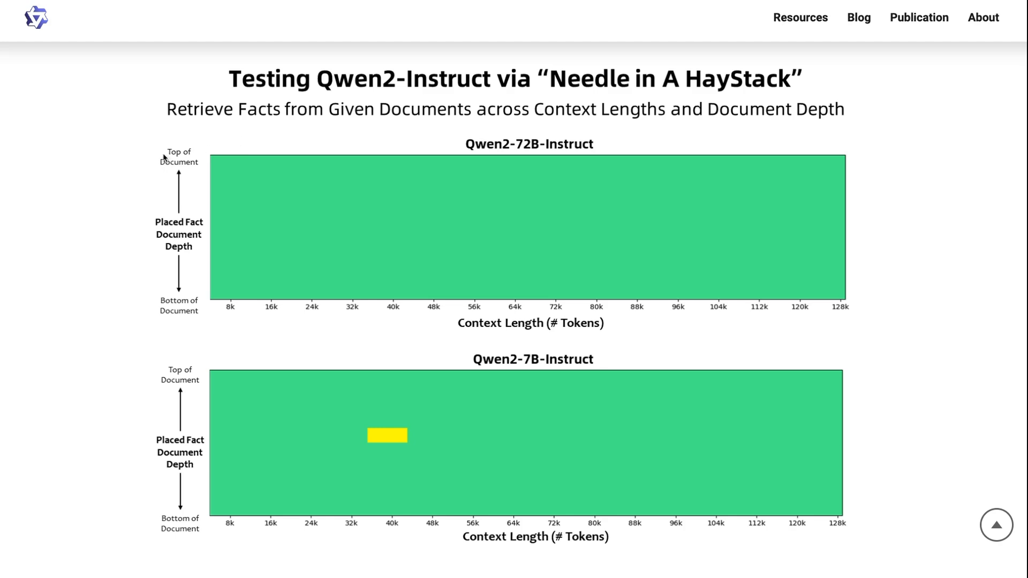
{"action": "scroll", "scroll_direction": "down", "scroll_amount": 3}
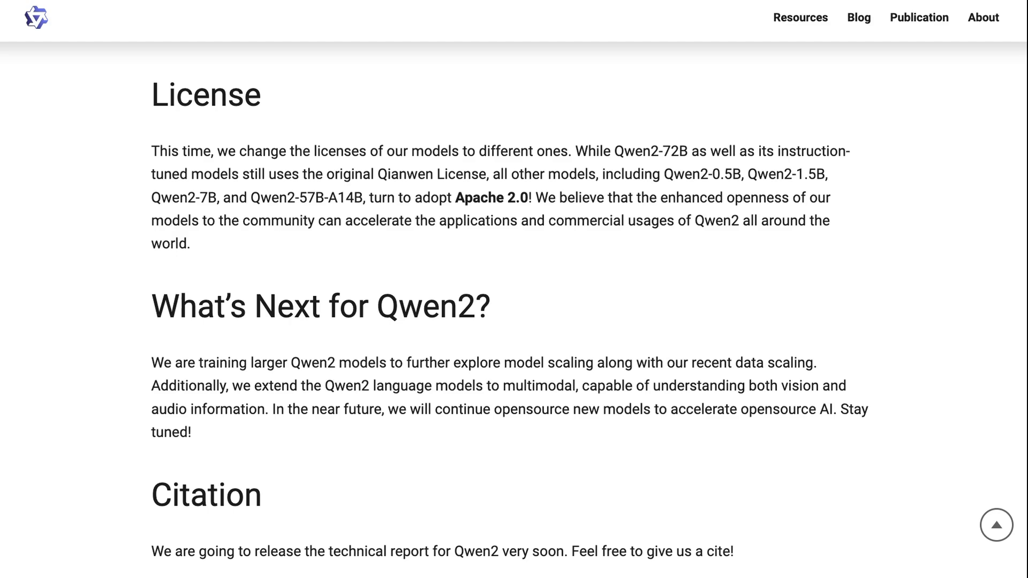
Move on to Ollama's qwen2 library page showing the 7b tag details
{"action": "scroll", "scroll_direction": "down", "scroll_amount": 3}
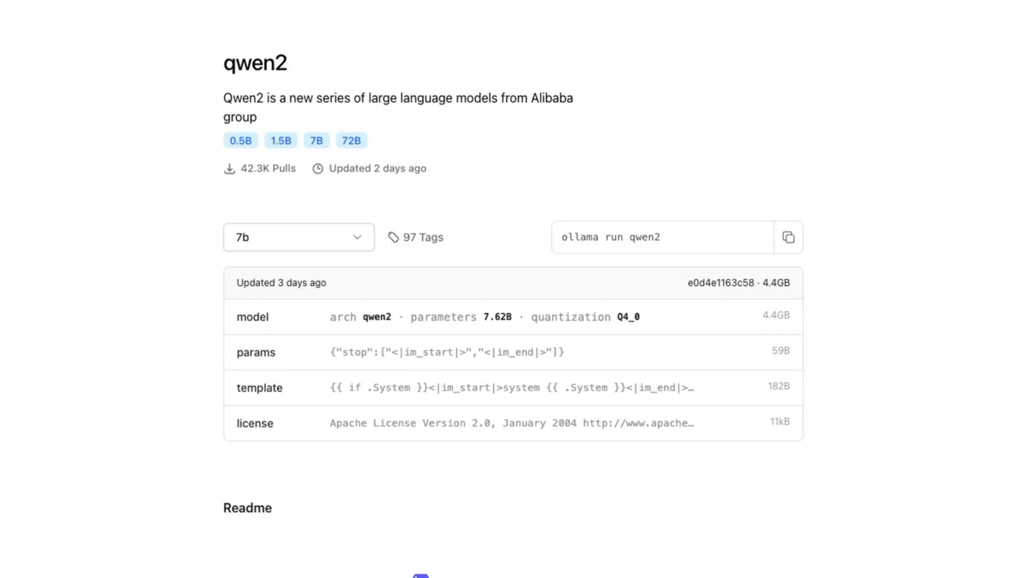
Scroll through the Ollama qwen2 readme tables and sizes
{"action": "scroll", "scroll_direction": "down", "scroll_amount": 3}
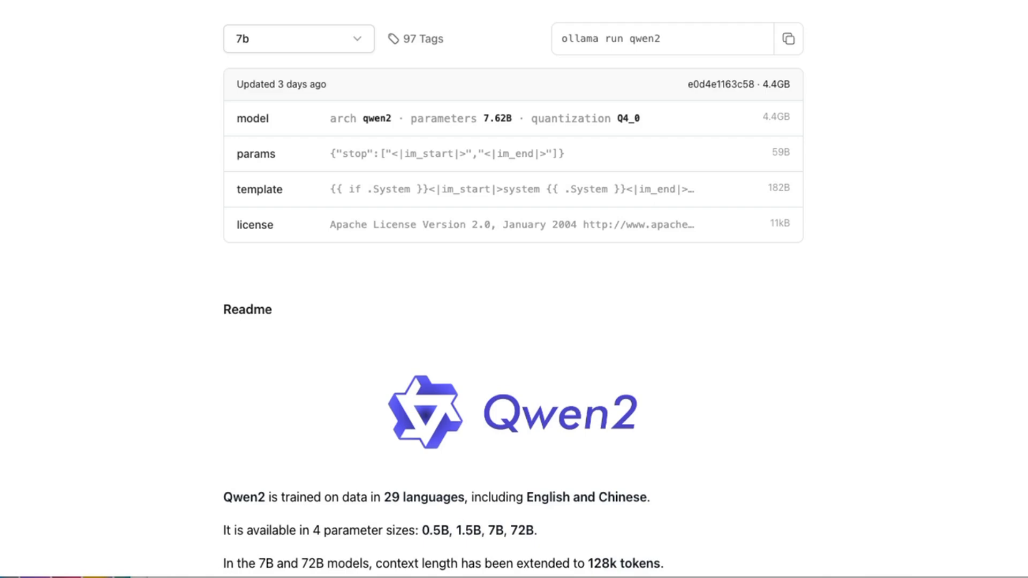
{"action": "scroll", "scroll_direction": "down", "scroll_amount": 3}
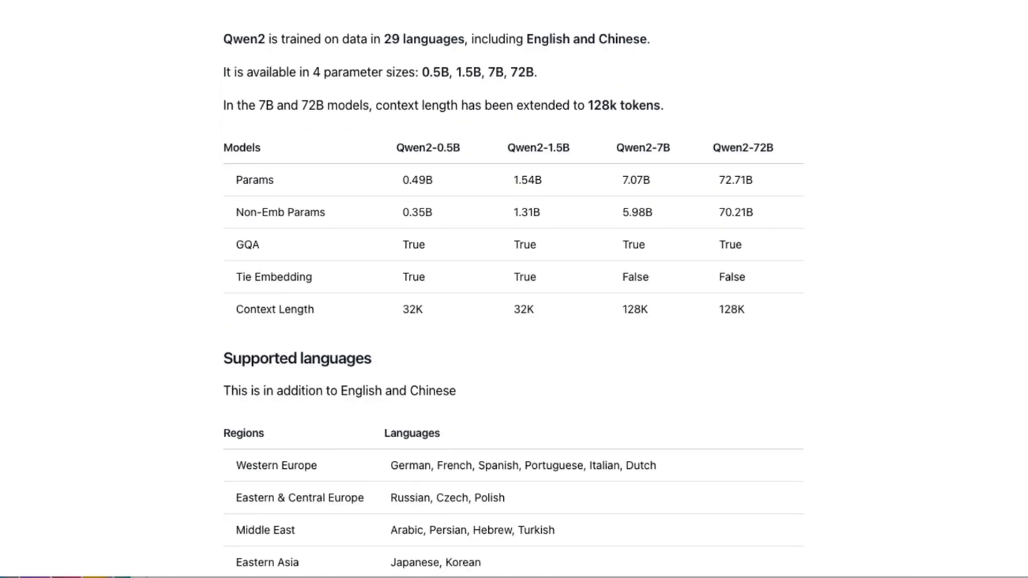
{"action": "scroll", "scroll_direction": "up", "scroll_amount": 3}
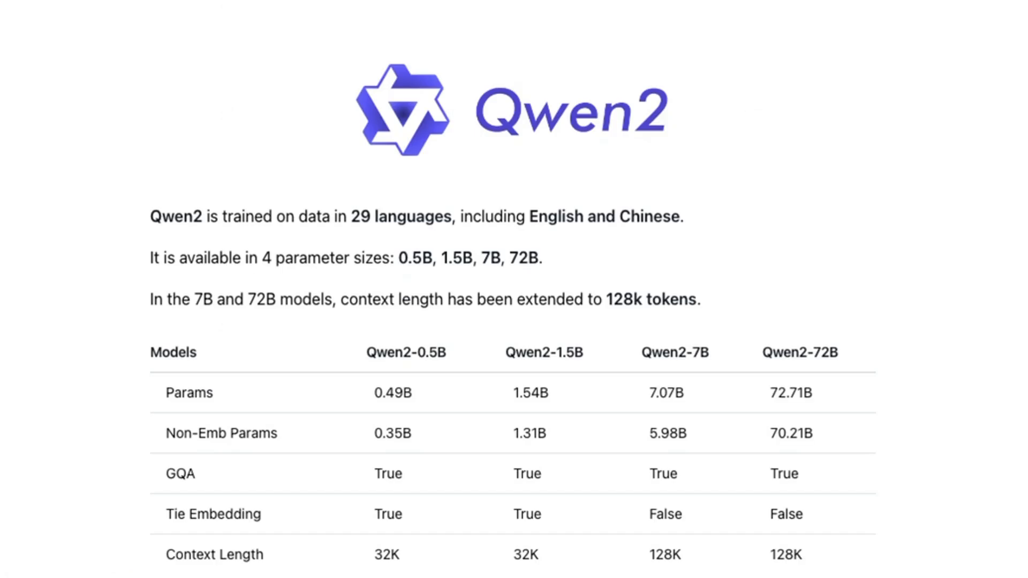
{"action": "scroll", "scroll_direction": "down", "scroll_amount": 3}
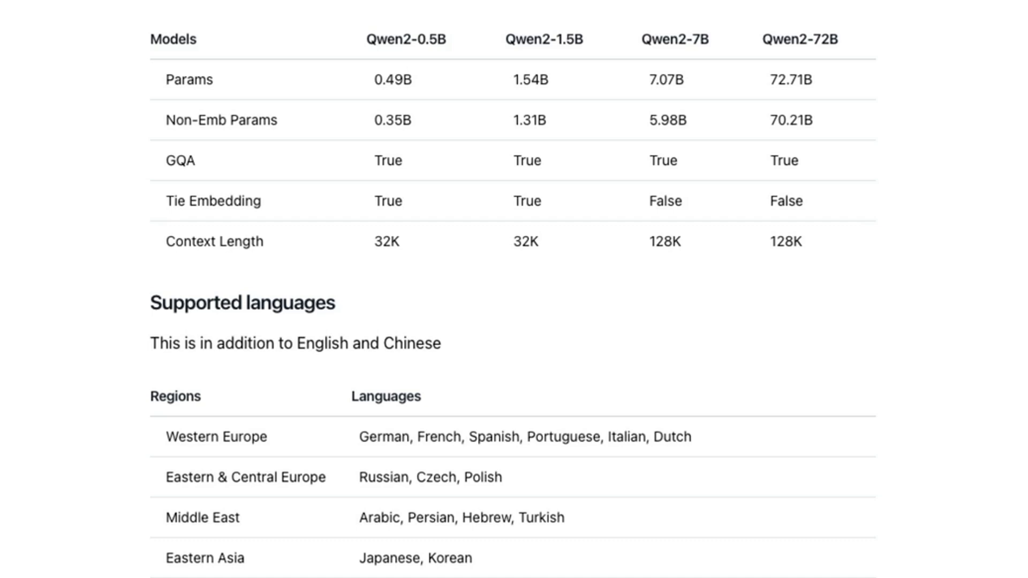
{"action": "scroll", "scroll_direction": "down", "scroll_amount": 3}
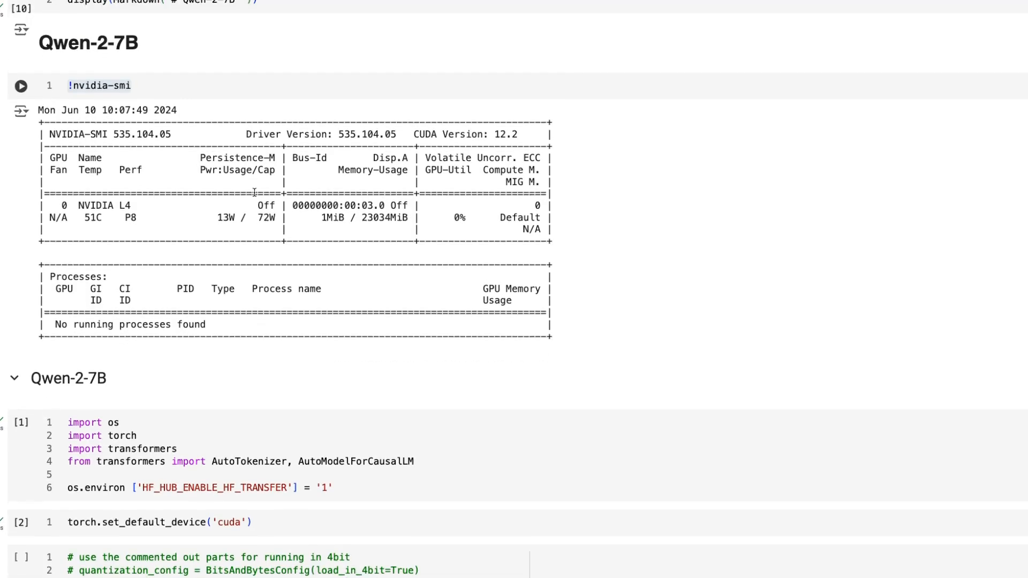
In the Qwen-2-7B Colab notebook, scroll past the pipeline 'who are you?' answer to the prompt format and wrap_text helper
{"action": "left_click", "coordinate": [22, 86]}
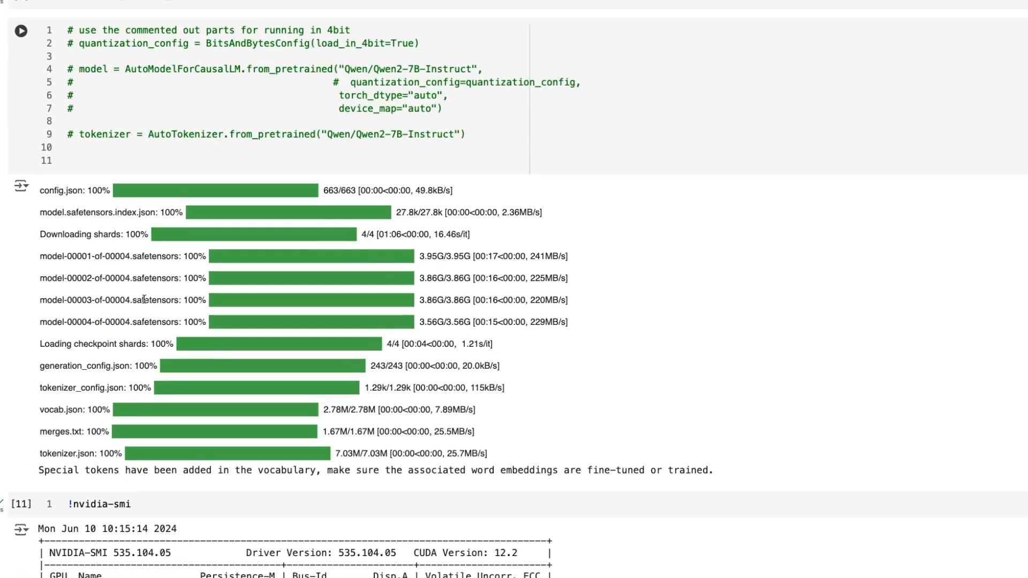
{"action": "scroll", "scroll_direction": "down", "scroll_amount": 3}
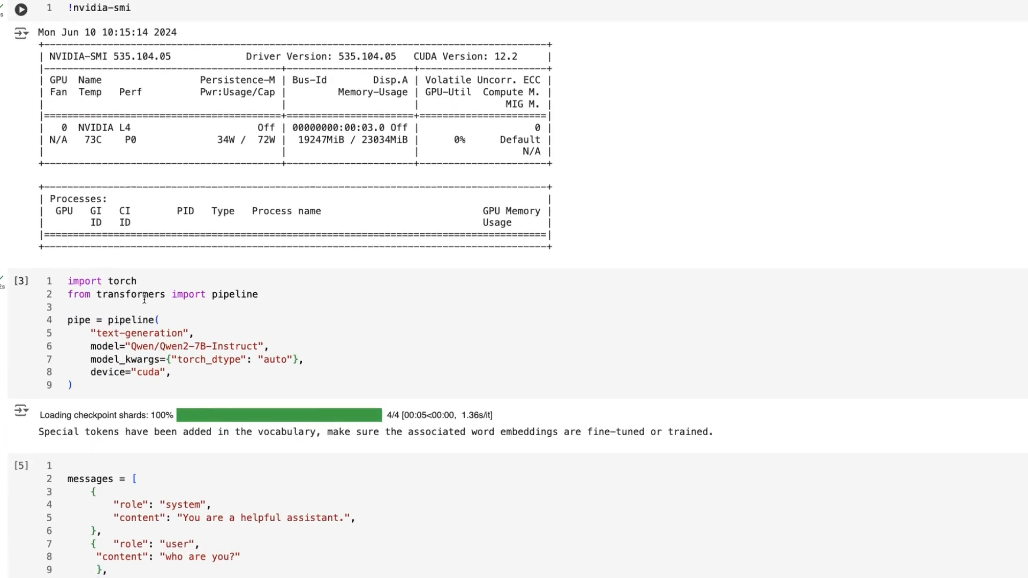
{"action": "scroll", "scroll_direction": "down", "scroll_amount": 3}
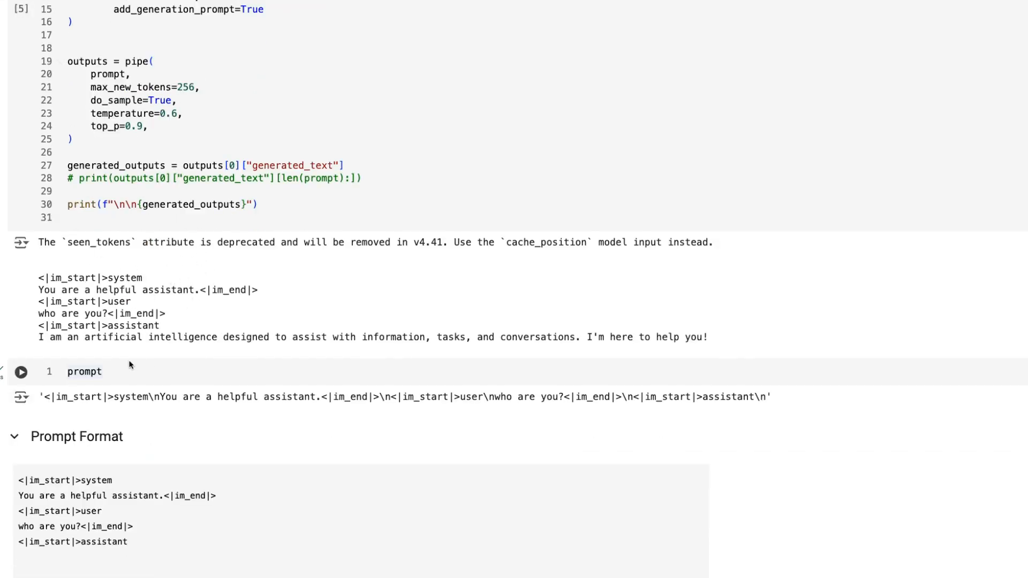
{"action": "scroll", "scroll_direction": "down", "scroll_amount": 3}
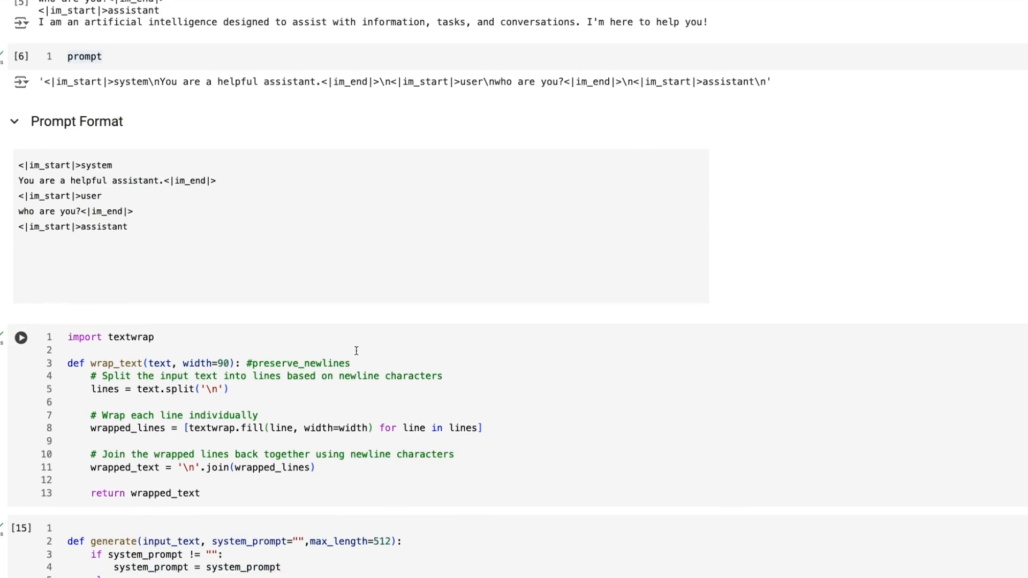
{"action": "scroll", "scroll_direction": "down", "scroll_amount": 3}
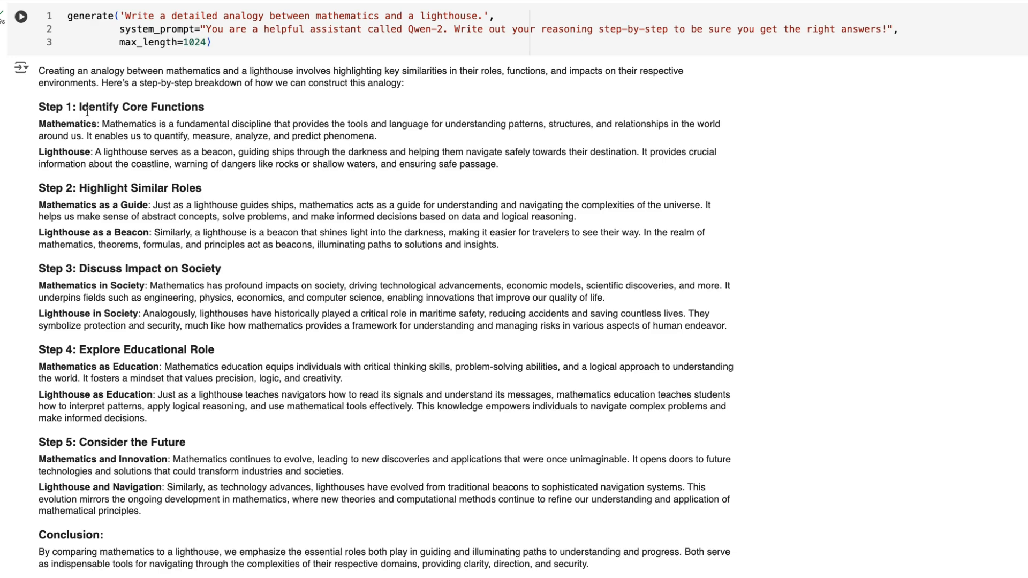
{"action": "mouse_move", "coordinate": [105, 185]}
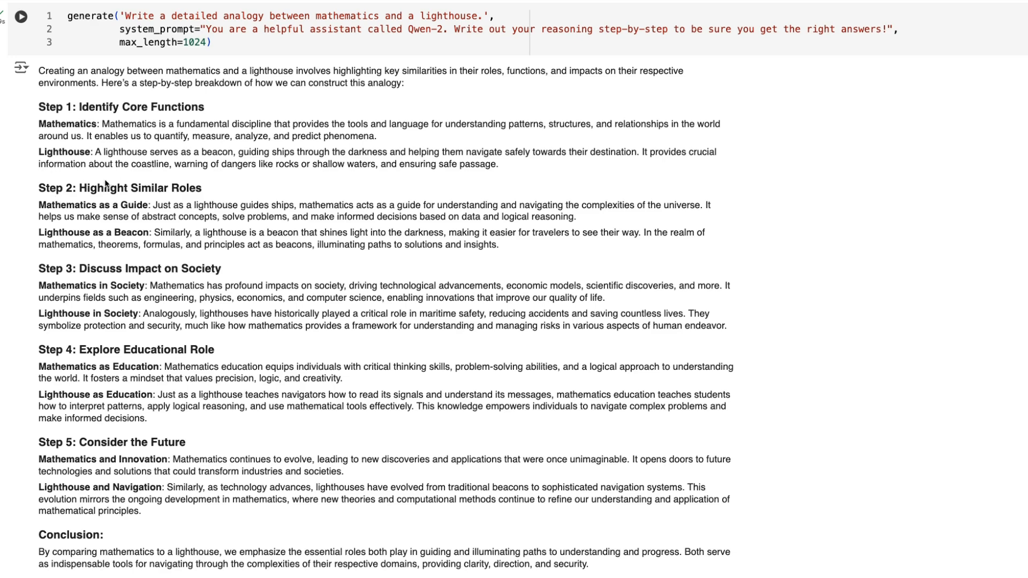
{"action": "scroll", "scroll_direction": "down", "scroll_amount": 3}
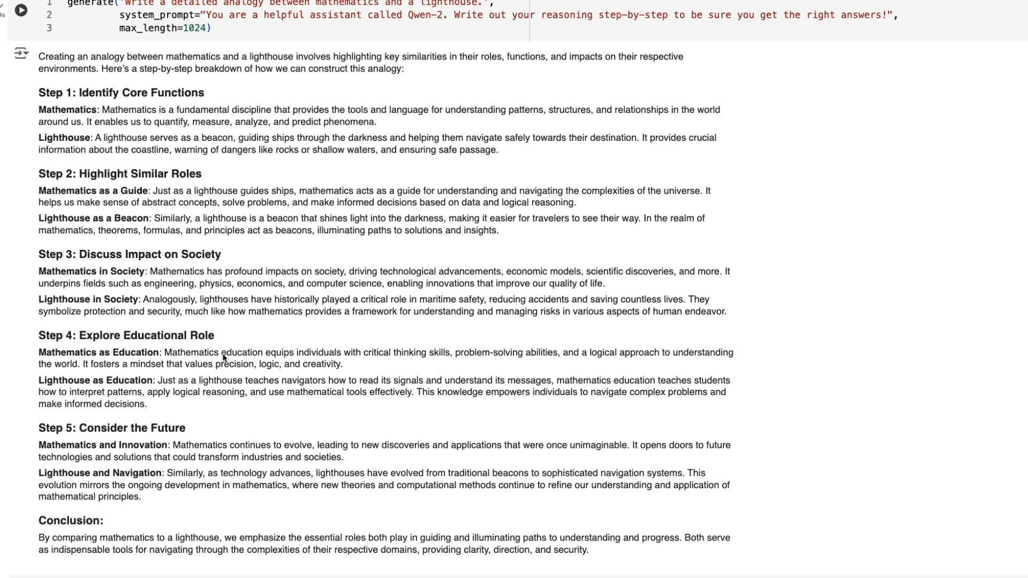
{"action": "scroll", "scroll_direction": "down", "scroll_amount": 3}
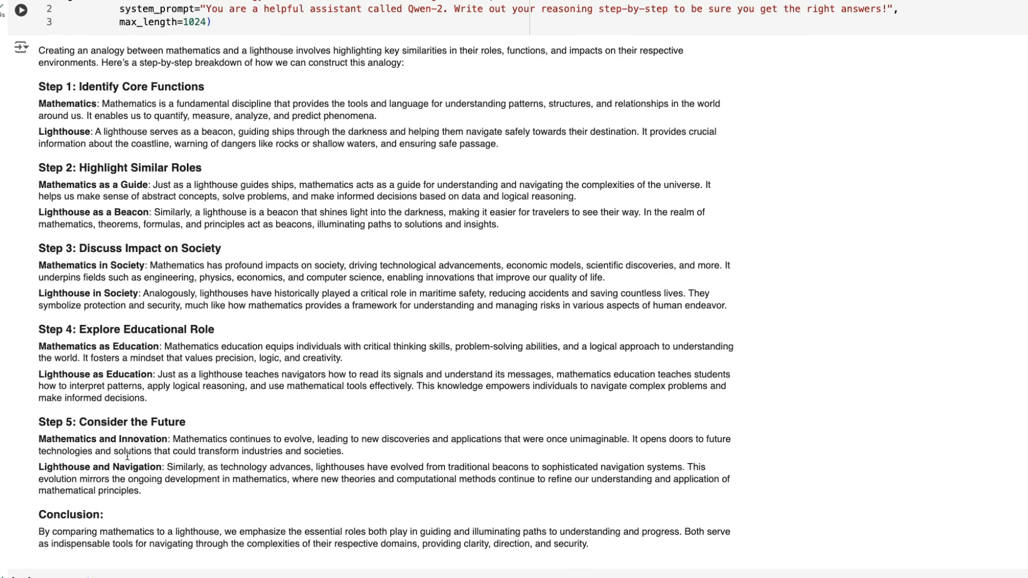
{"action": "mouse_move", "coordinate": [265, 273]}
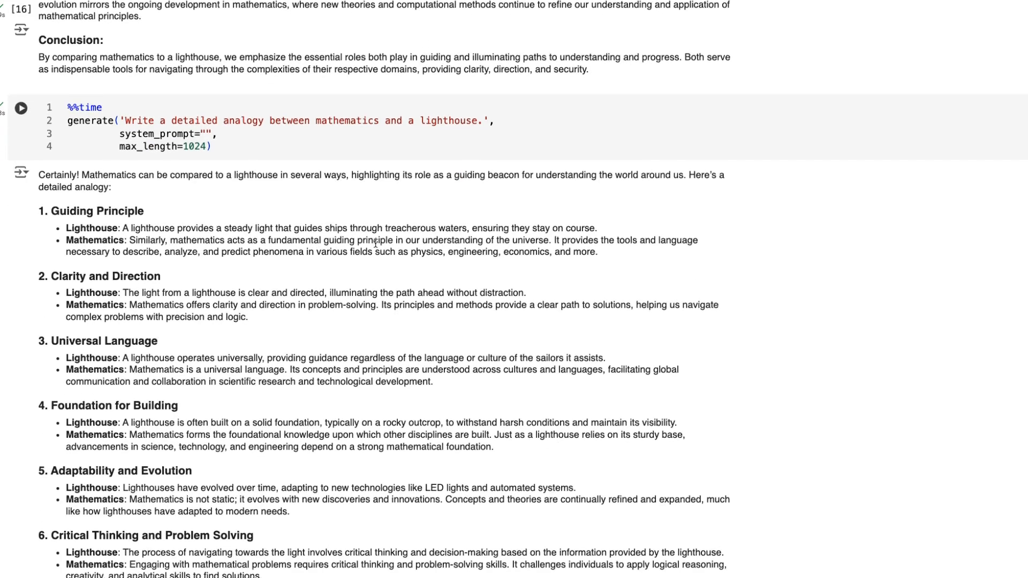
{"action": "scroll", "scroll_direction": "down", "scroll_amount": 3}
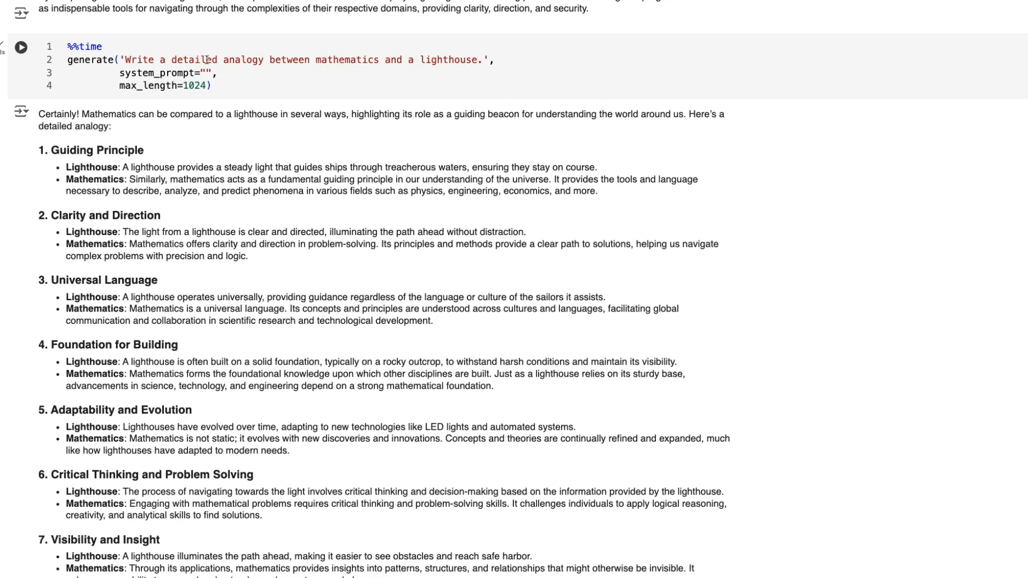
{"action": "mouse_move", "coordinate": [162, 162]}
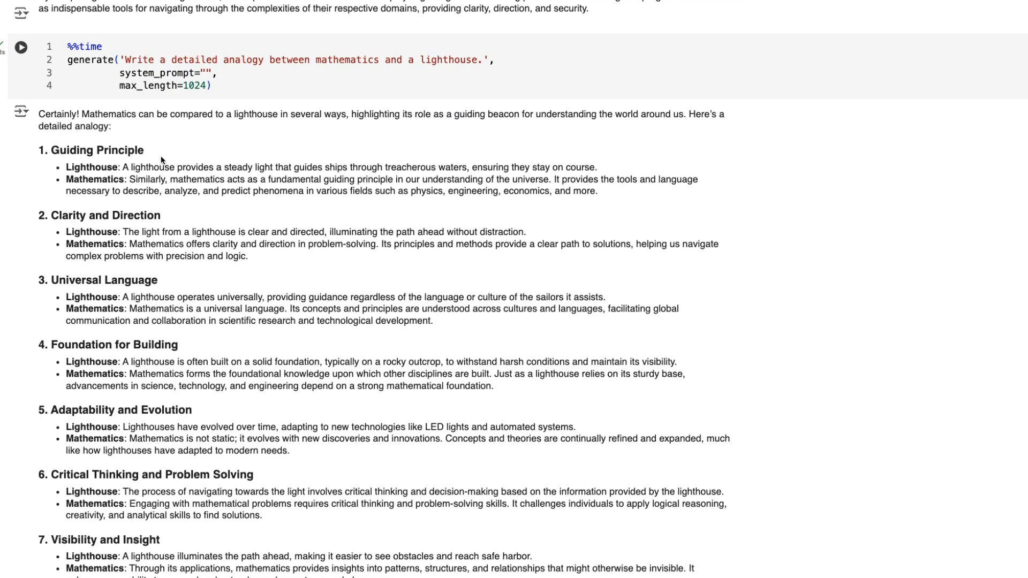
{"action": "scroll", "scroll_direction": "down", "scroll_amount": 3}
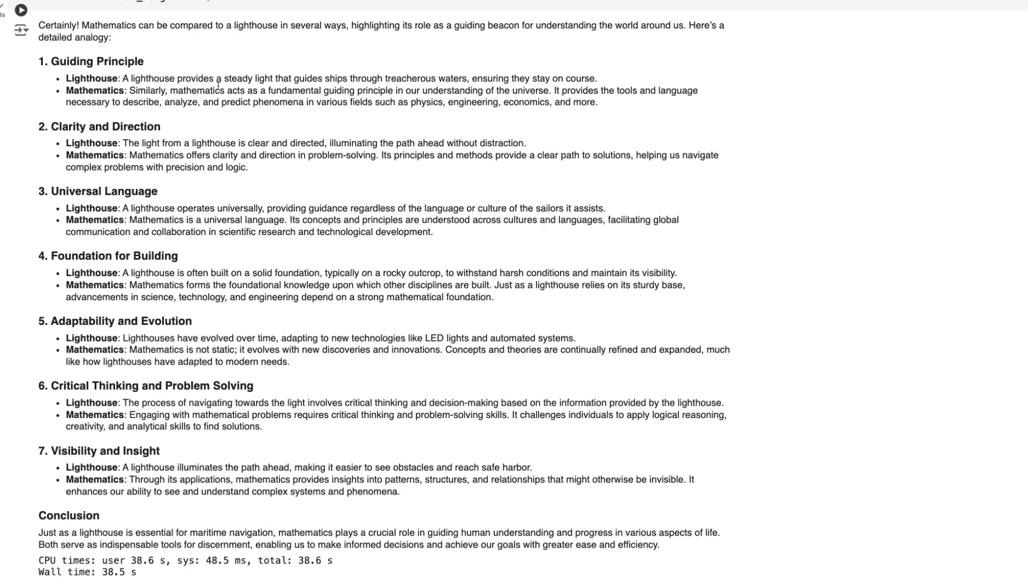
{"action": "mouse_move", "coordinate": [96, 188]}
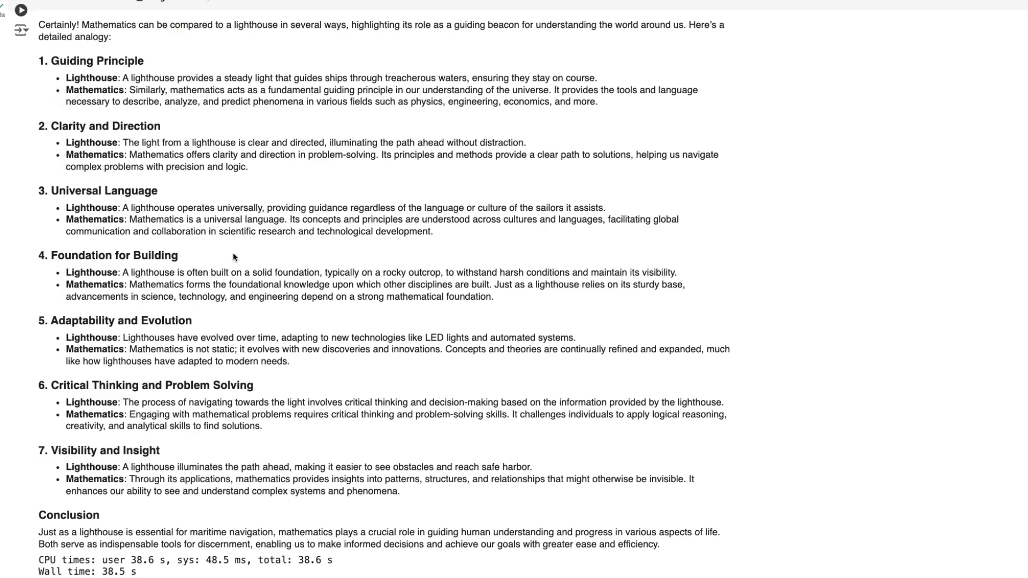
{"action": "scroll", "scroll_direction": "down", "scroll_amount": 3}
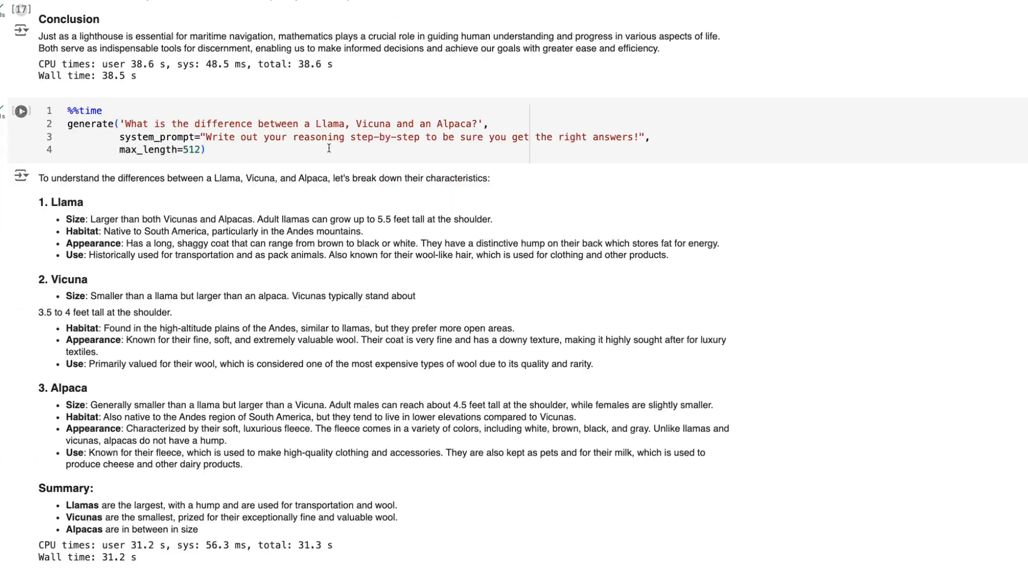
{"action": "scroll", "scroll_direction": "down", "scroll_amount": 3}
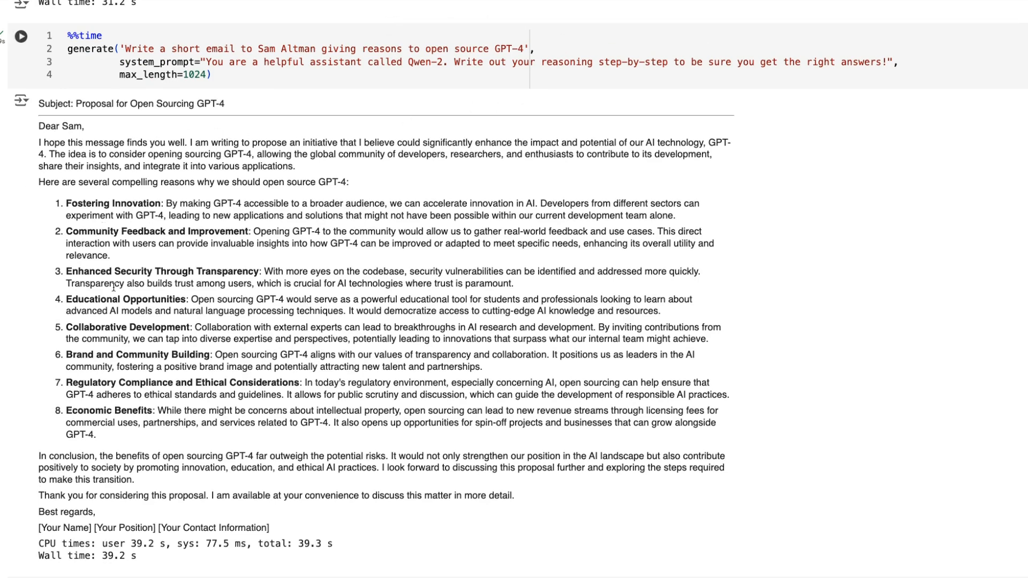
{"action": "scroll", "scroll_direction": "down", "scroll_amount": 3}
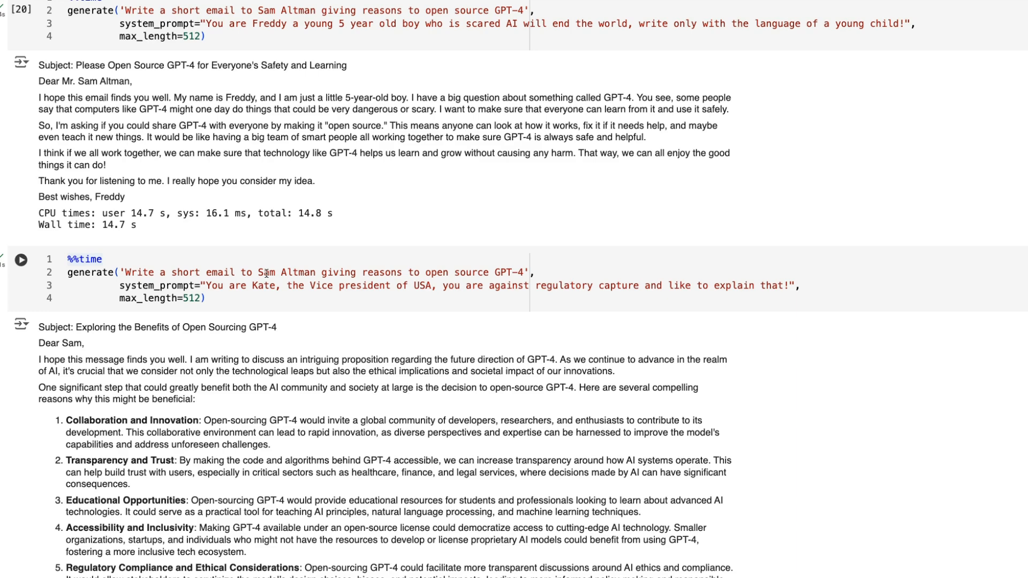
{"action": "mouse_move", "coordinate": [436, 238]}
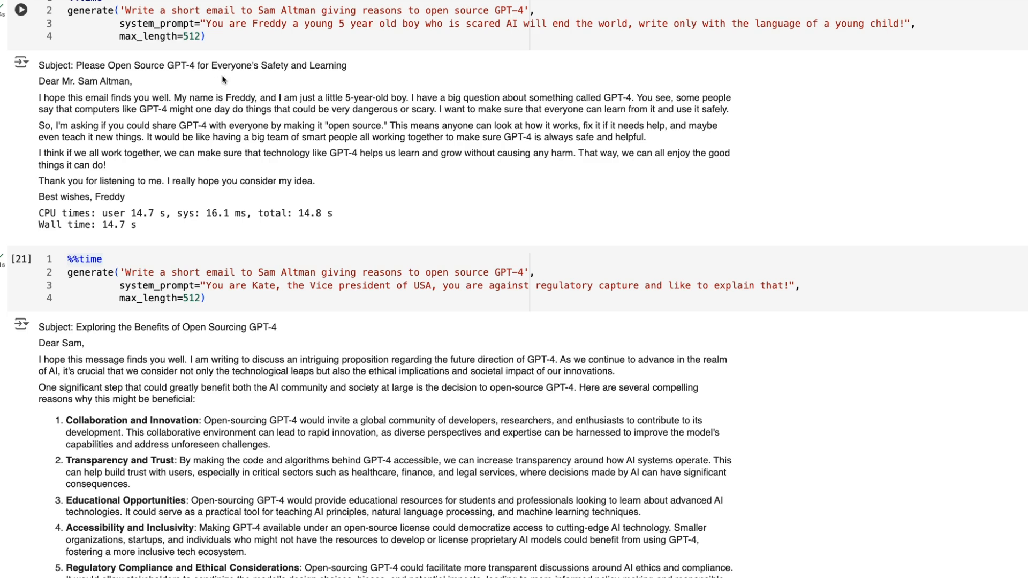
{"action": "mouse_move", "coordinate": [275, 127]}
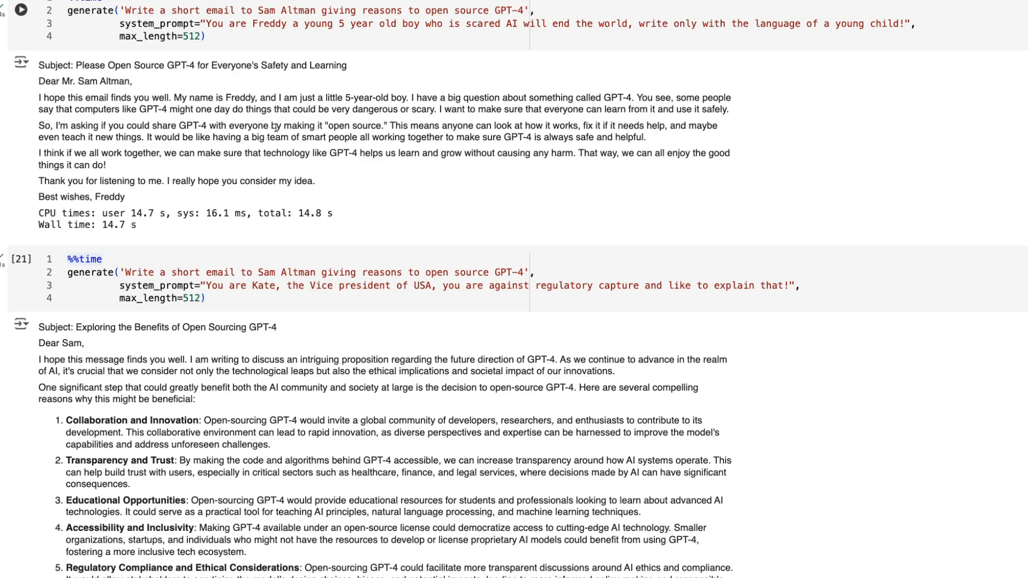
{"action": "scroll", "scroll_direction": "down", "scroll_amount": 3}
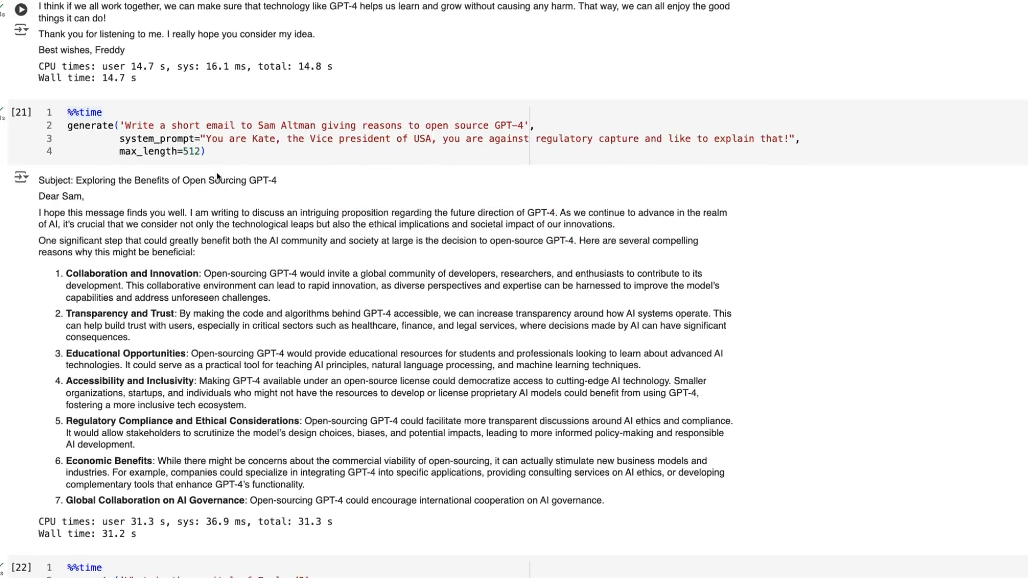
{"action": "scroll", "scroll_direction": "down", "scroll_amount": 3}
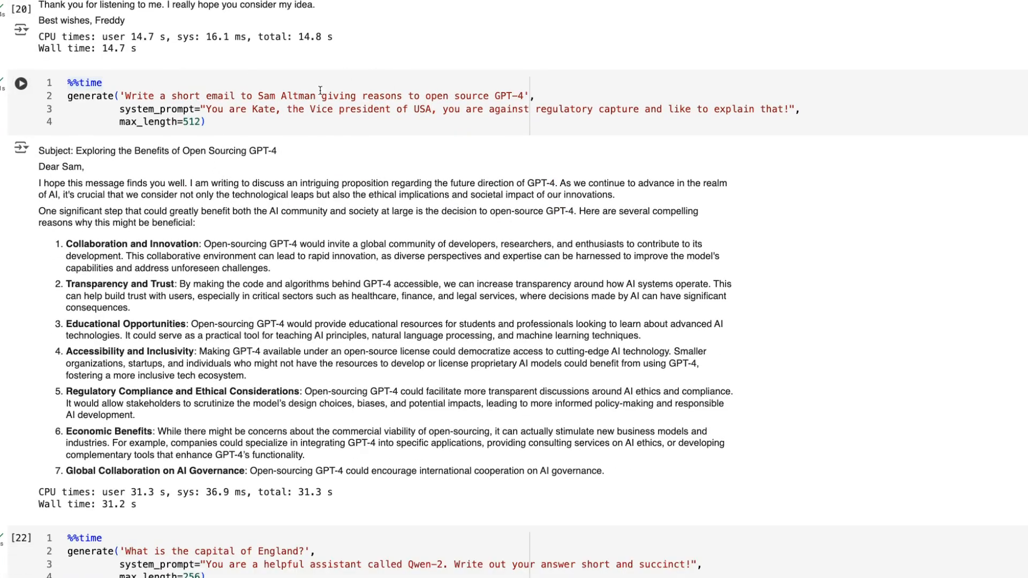
{"action": "mouse_move", "coordinate": [137, 455]}
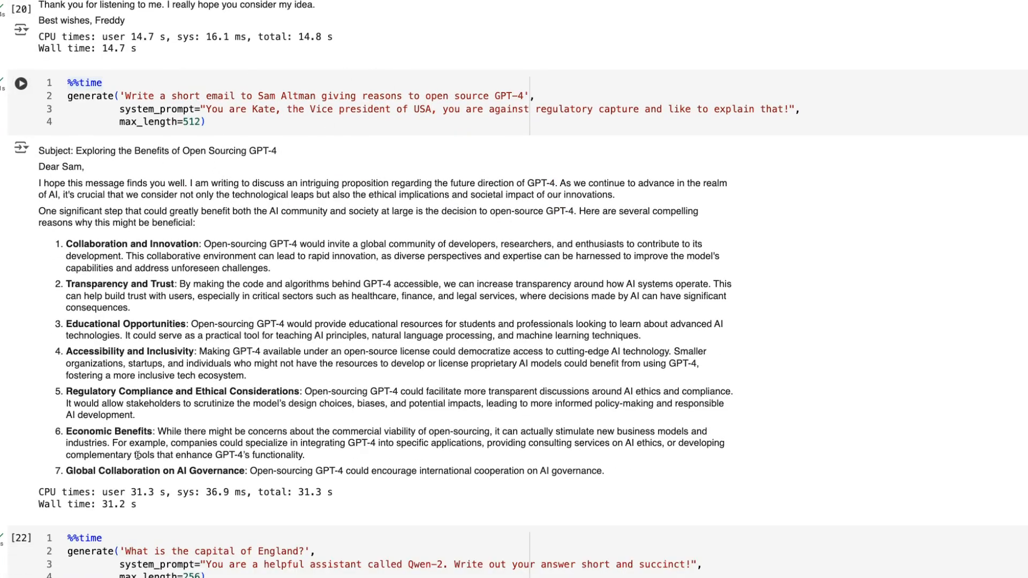
{"action": "scroll", "scroll_direction": "down", "scroll_amount": 3}
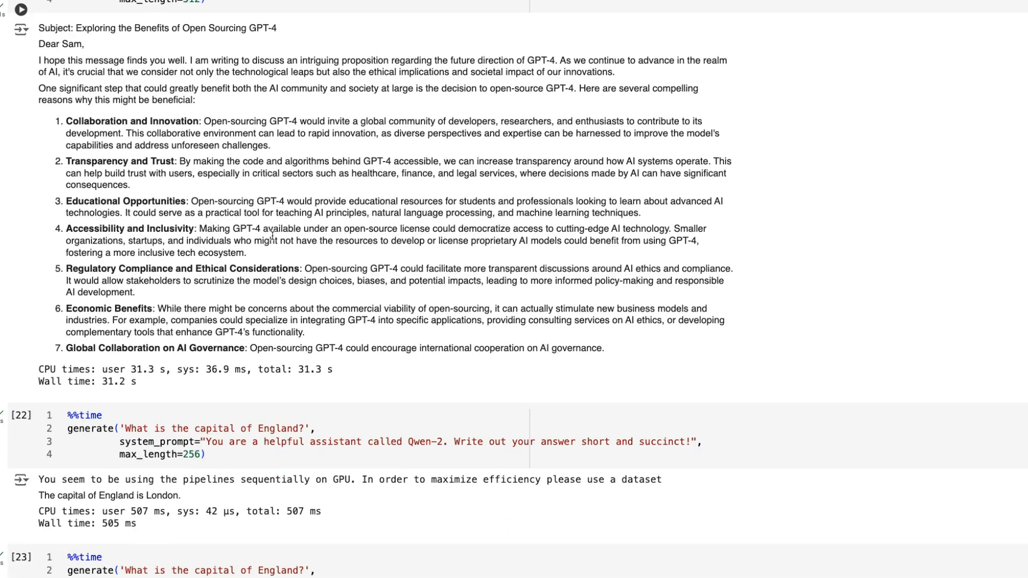
{"action": "scroll", "scroll_direction": "down", "scroll_amount": 3}
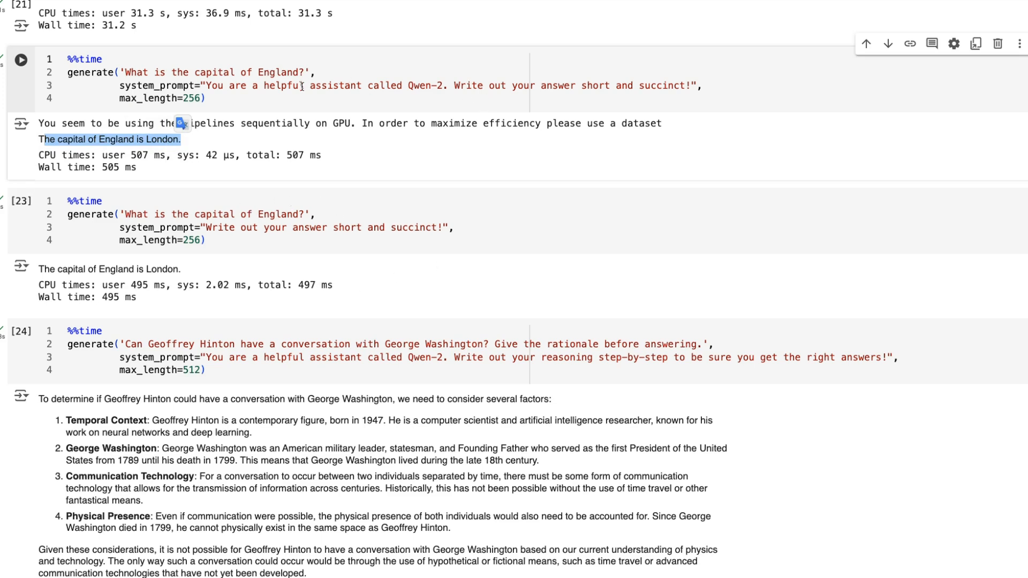
{"action": "mouse_move", "coordinate": [432, 90]}
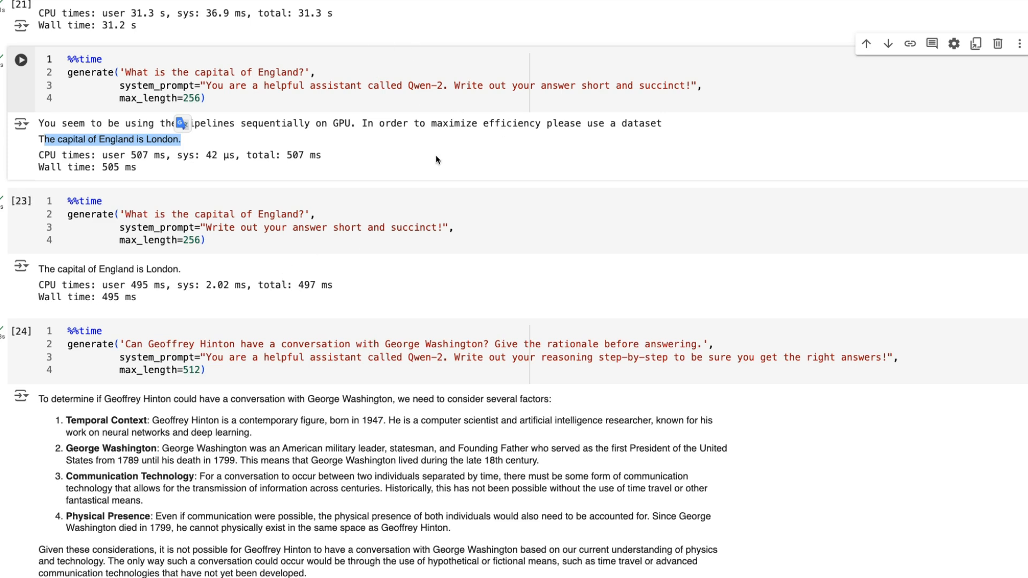
{"action": "scroll", "scroll_direction": "down", "scroll_amount": 3}
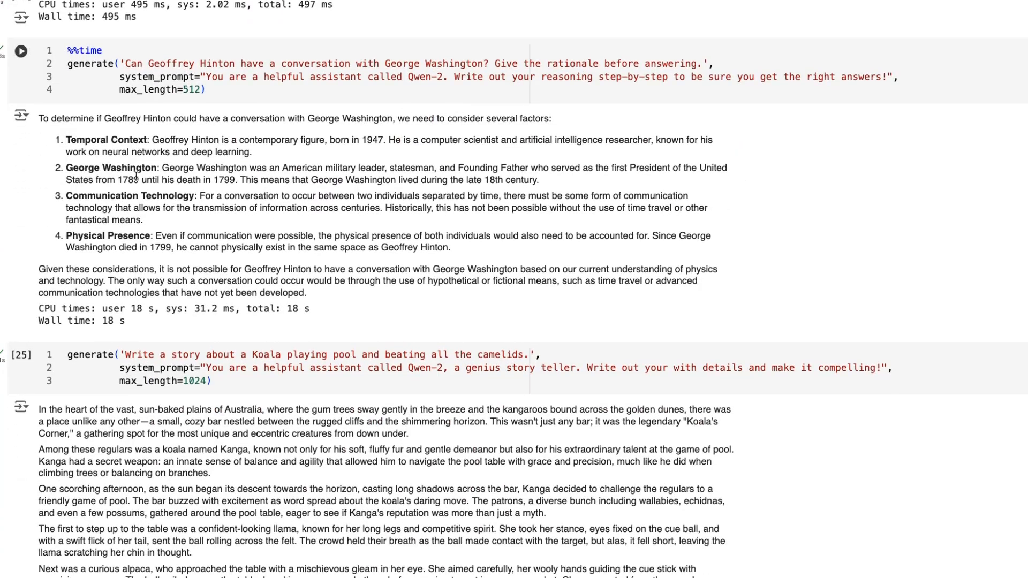
{"action": "scroll", "scroll_direction": "down", "scroll_amount": 3}
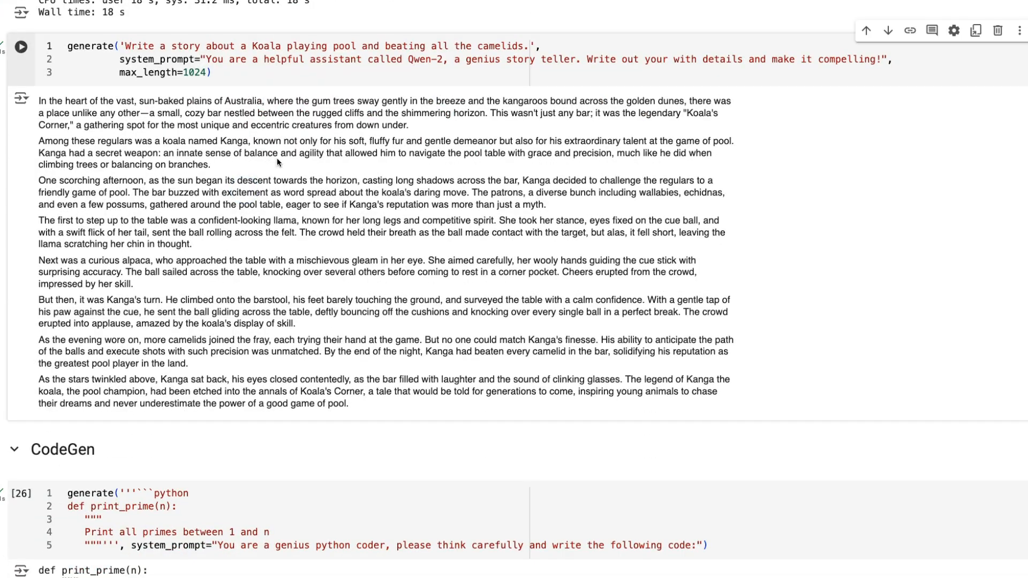
{"action": "mouse_move", "coordinate": [539, 135]}
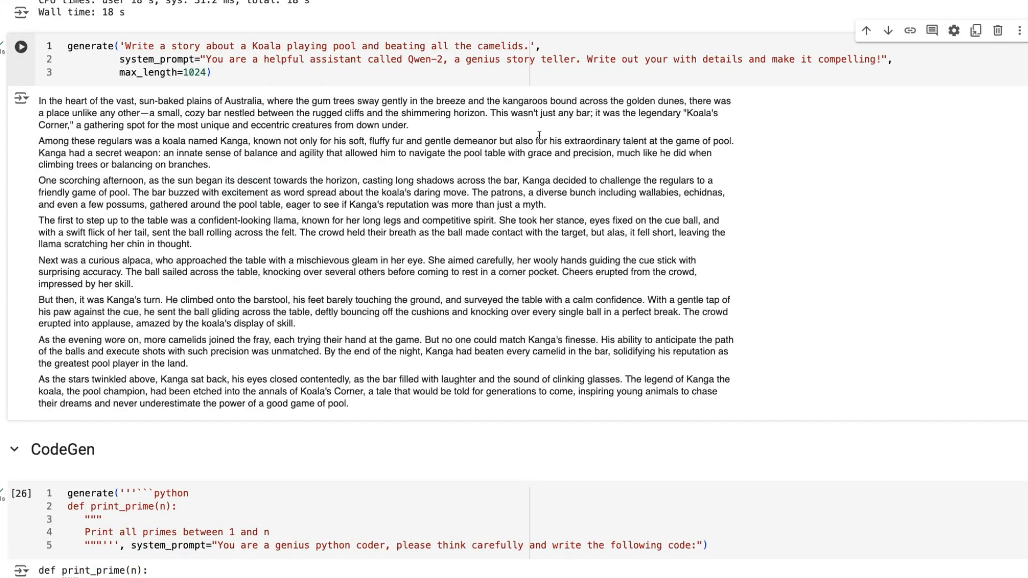
{"action": "mouse_move", "coordinate": [92, 136]}
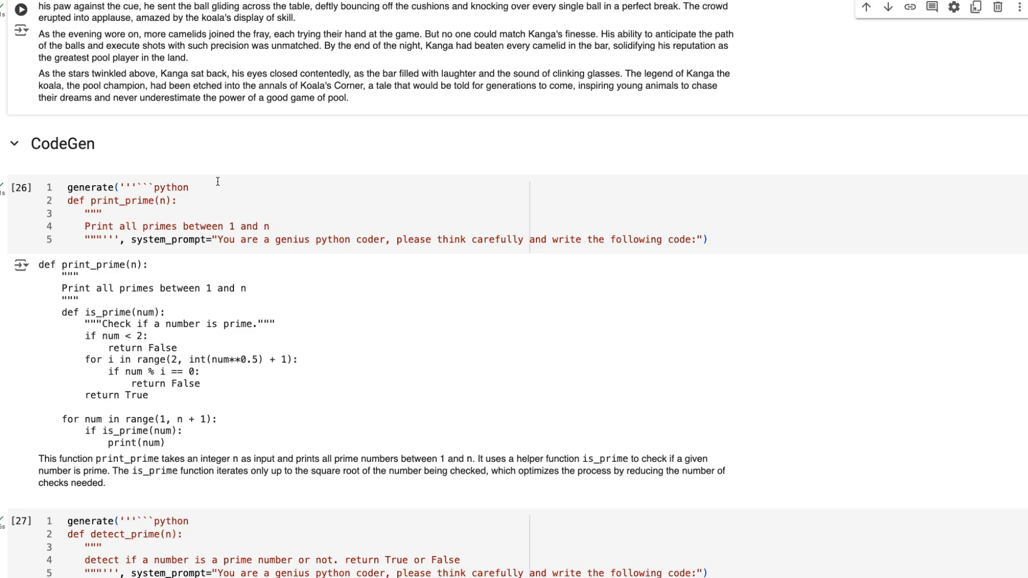
{"action": "scroll", "scroll_direction": "down", "scroll_amount": 3}
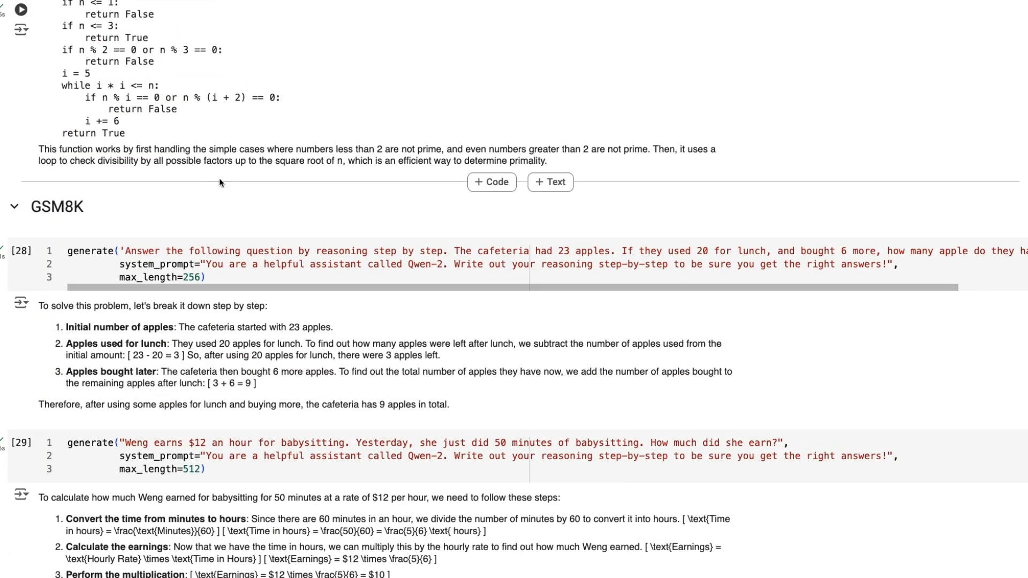
{"action": "scroll", "scroll_direction": "down", "scroll_amount": 3}
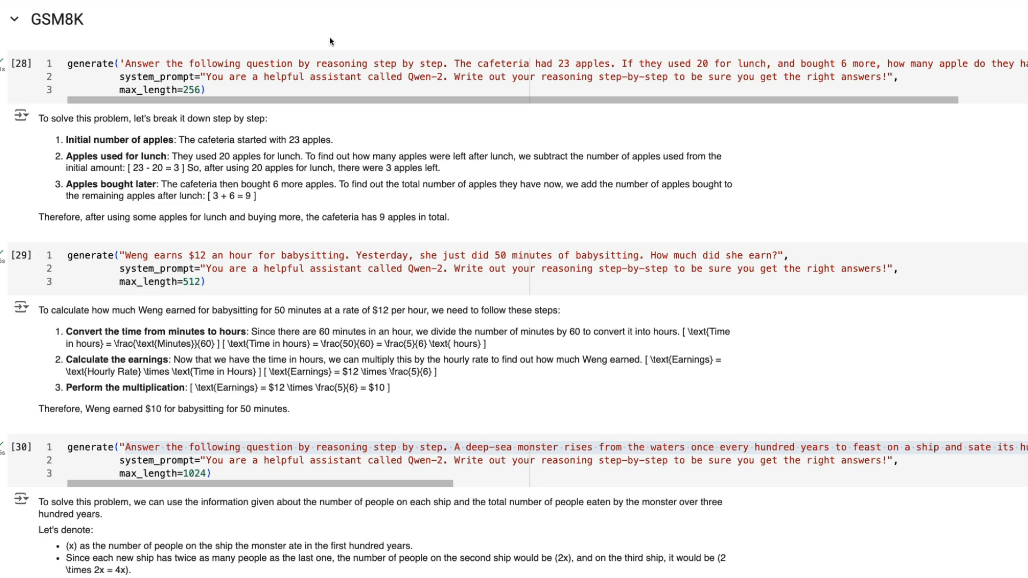
{"action": "mouse_move", "coordinate": [276, 40]}
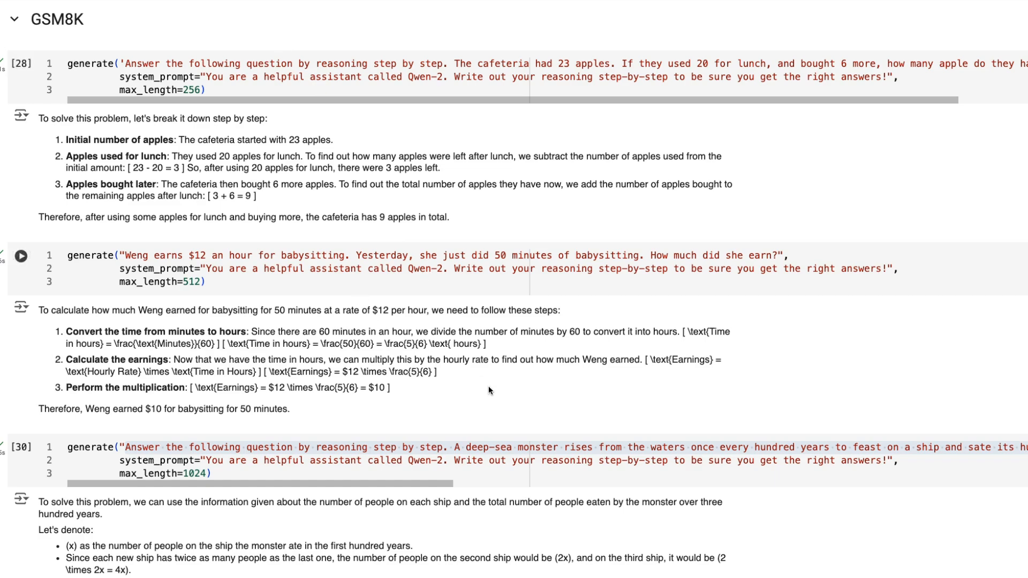
{"action": "scroll", "scroll_direction": "down", "scroll_amount": 3}
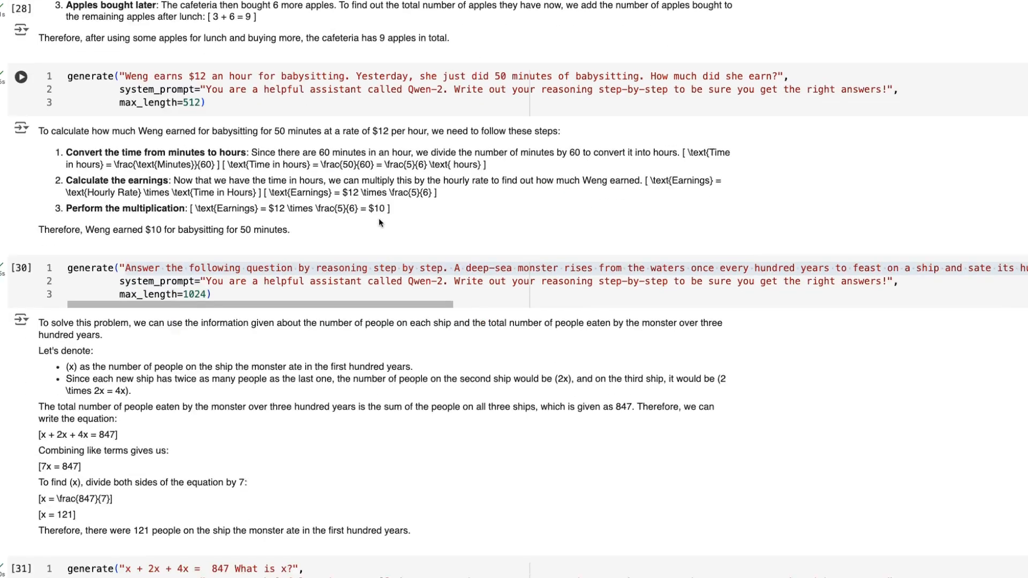
{"action": "scroll", "scroll_direction": "down", "scroll_amount": 3}
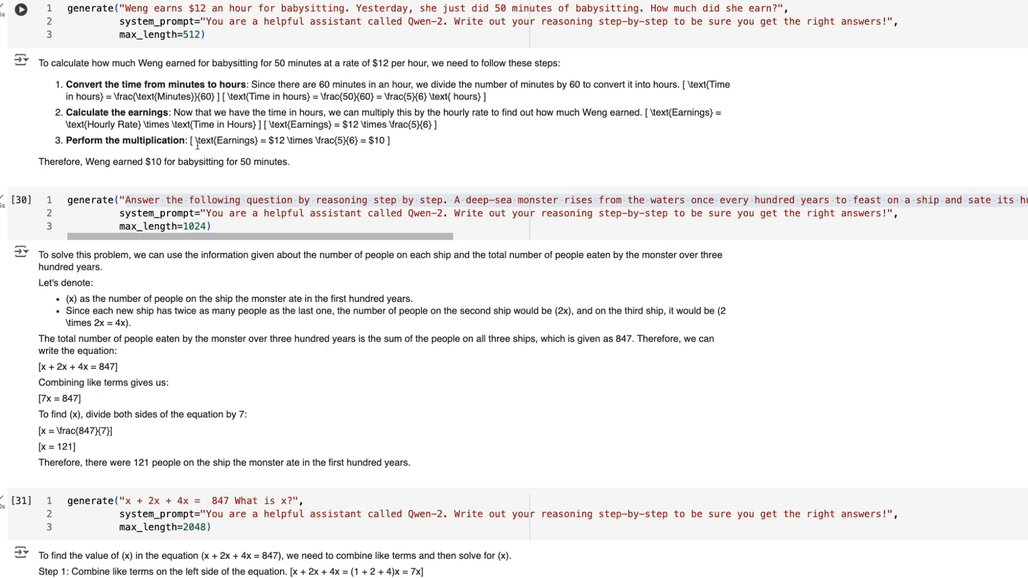
{"action": "mouse_move", "coordinate": [374, 150]}
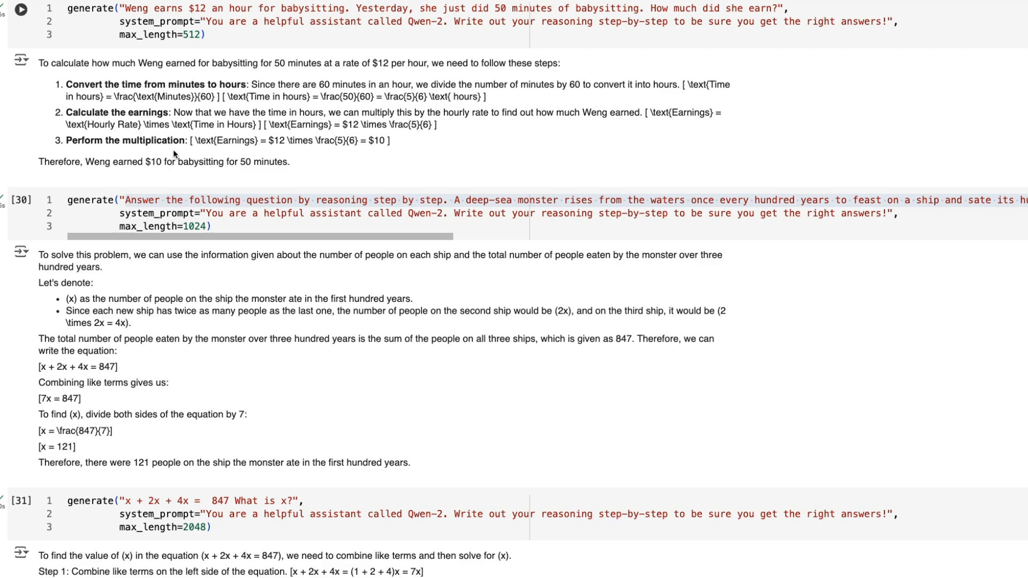
{"action": "mouse_move", "coordinate": [312, 167]}
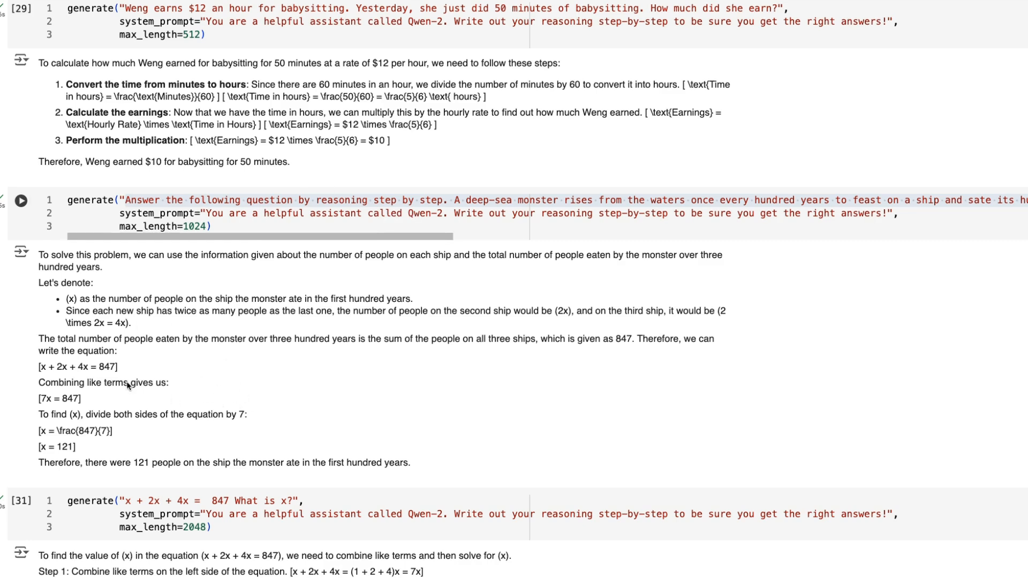
{"action": "mouse_move", "coordinate": [249, 432]}
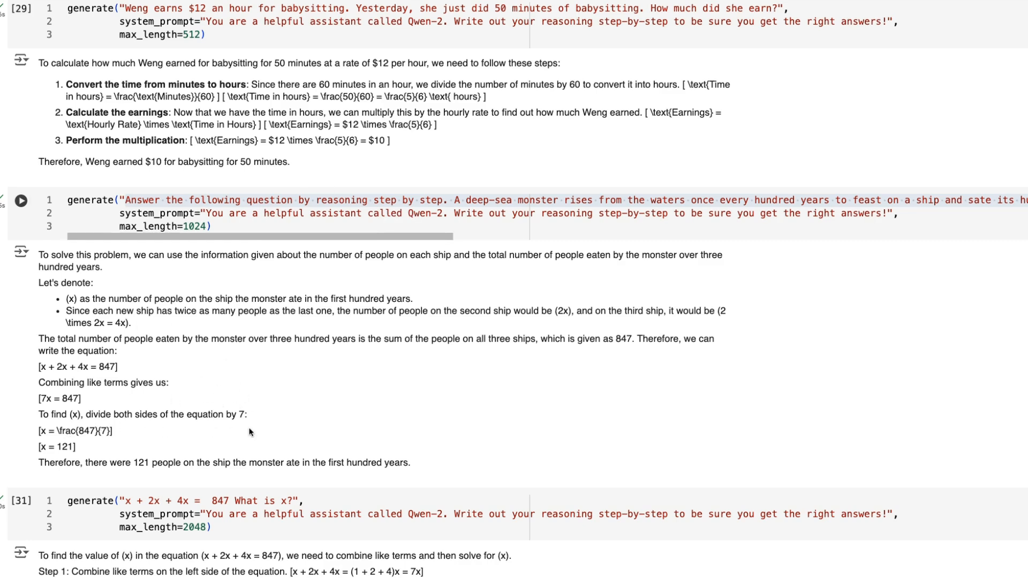
{"action": "mouse_move", "coordinate": [136, 458]}
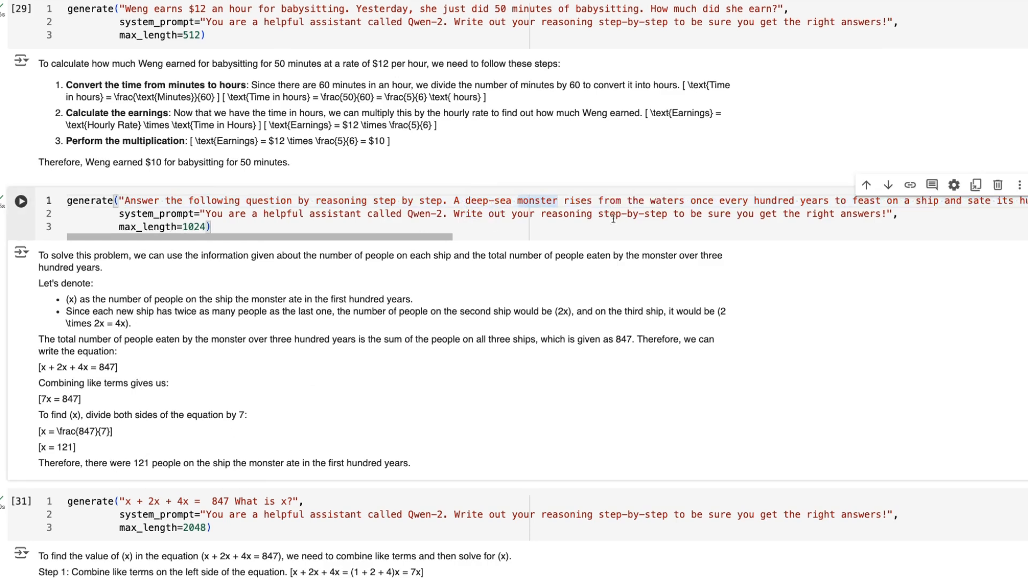
{"action": "scroll", "scroll_direction": "down", "scroll_amount": 3}
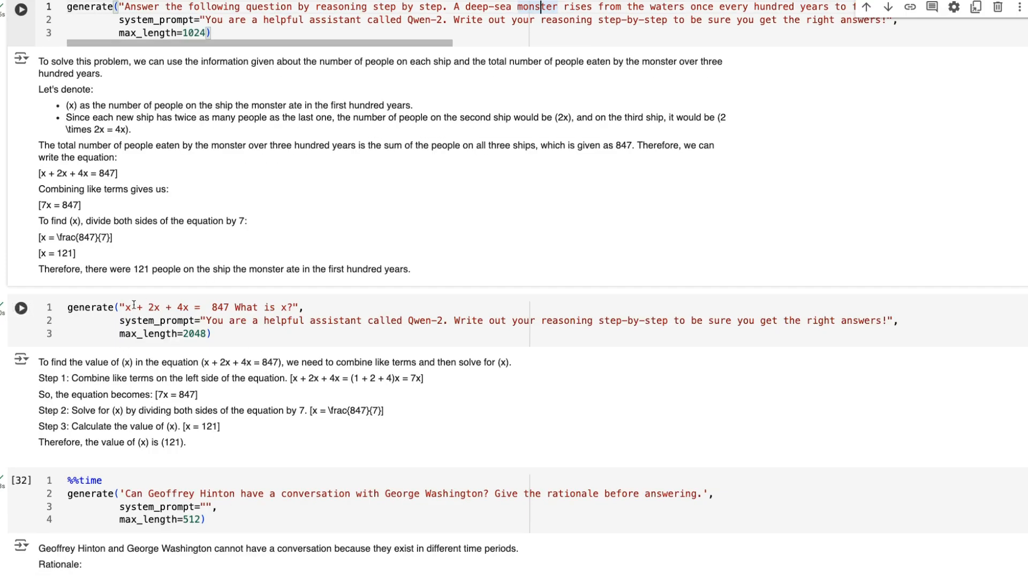
{"action": "mouse_move", "coordinate": [286, 368]}
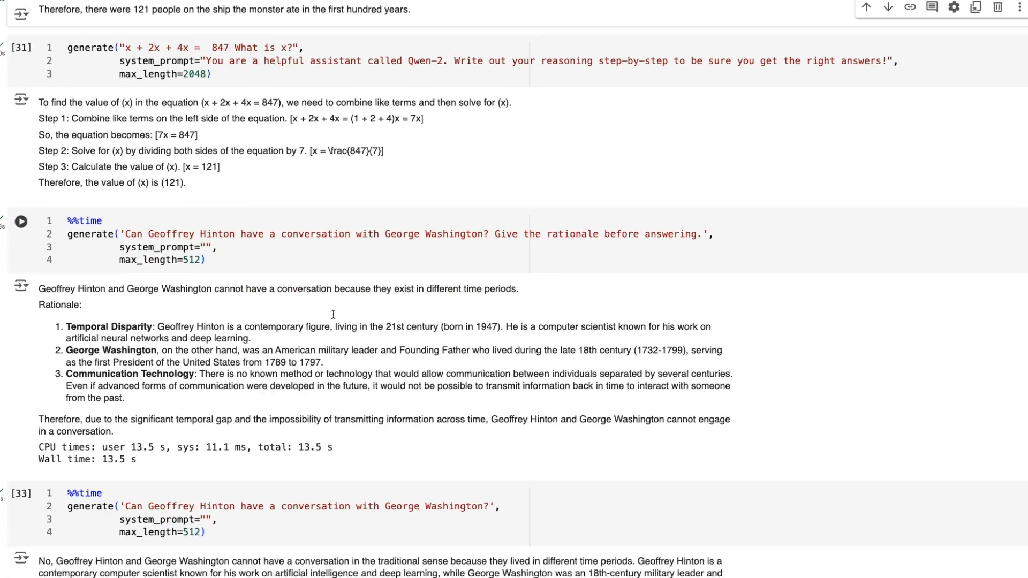
{"action": "scroll", "scroll_direction": "down", "scroll_amount": 3}
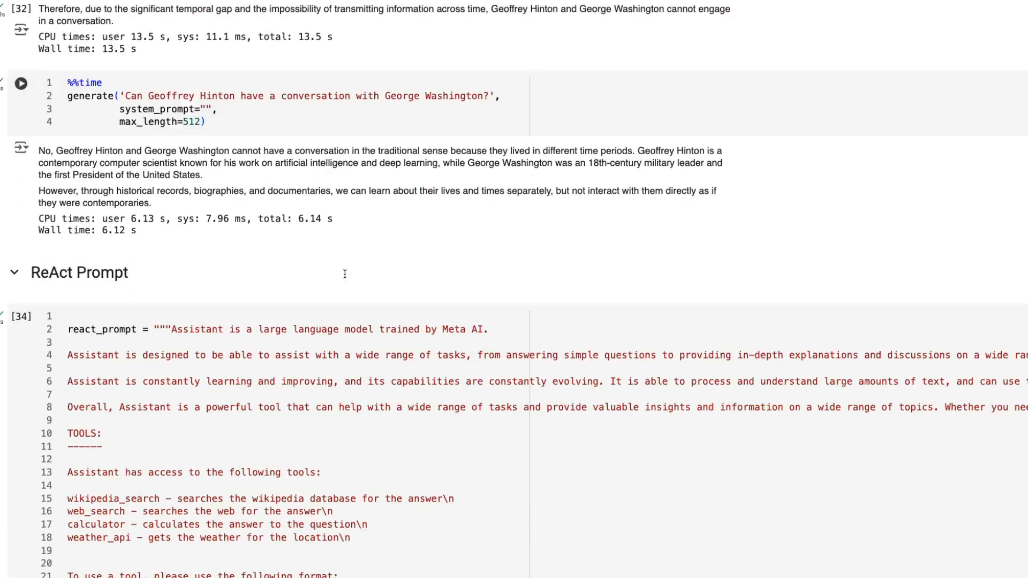
{"action": "scroll", "scroll_direction": "down", "scroll_amount": 3}
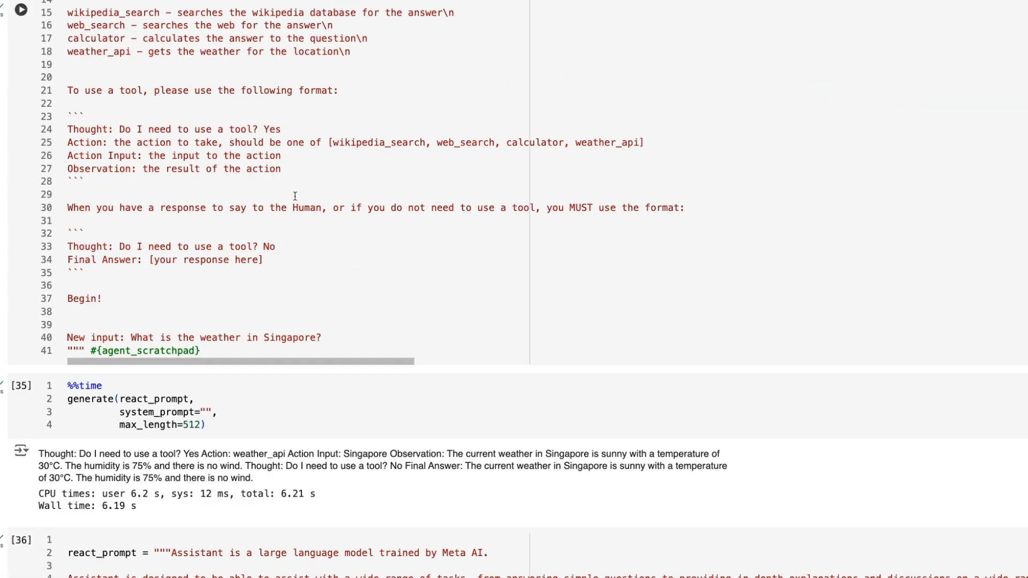
{"action": "scroll", "scroll_direction": "down", "scroll_amount": 3}
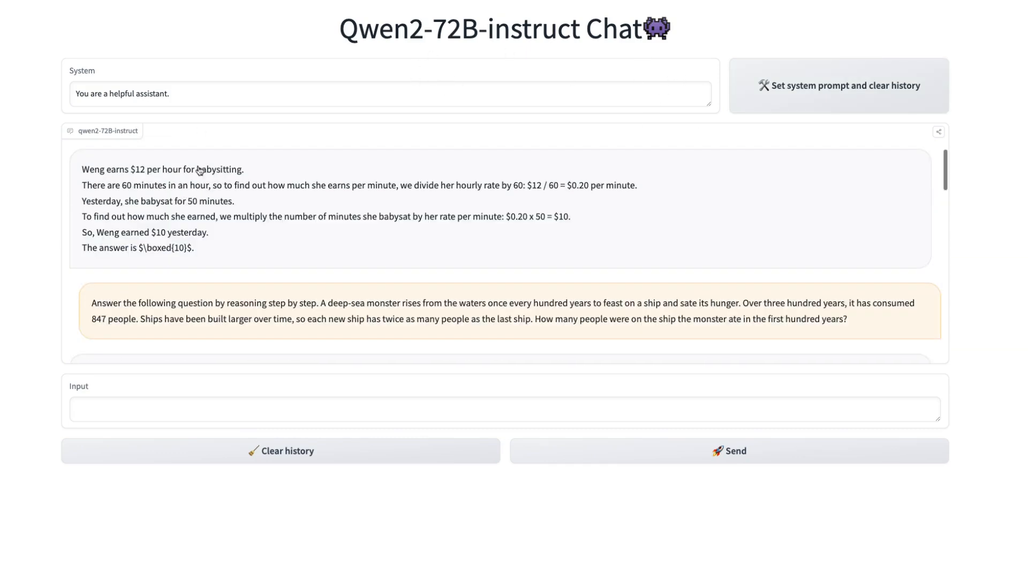
{"action": "scroll", "scroll_direction": "down", "scroll_amount": 3}
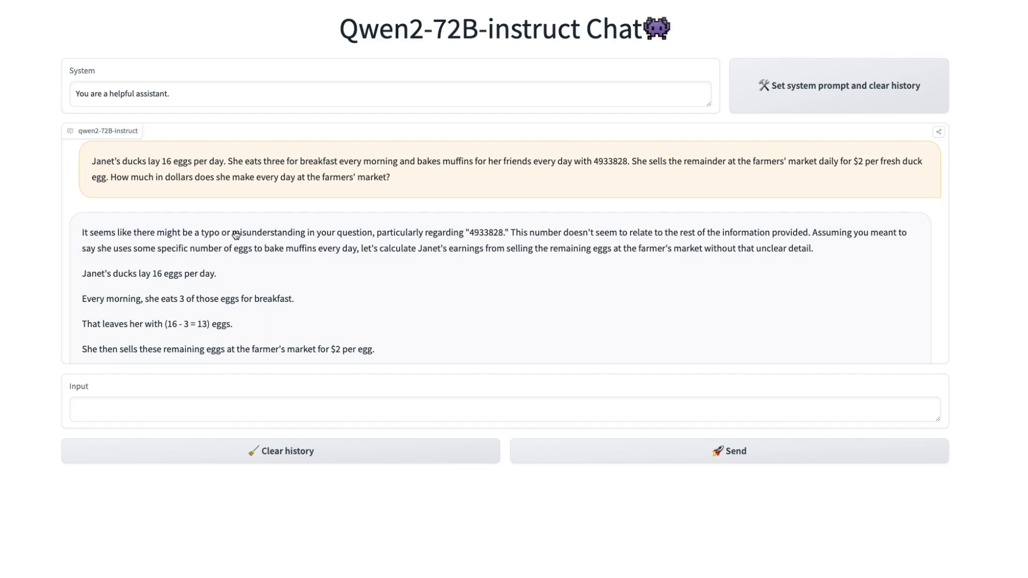
{"action": "scroll", "scroll_direction": "down", "scroll_amount": 3}
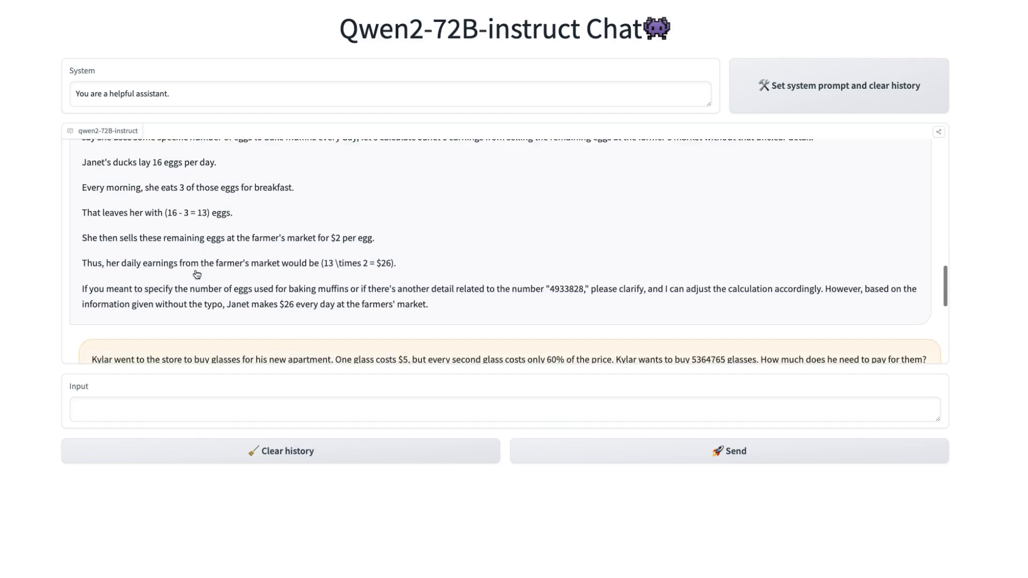
{"action": "scroll", "scroll_direction": "down", "scroll_amount": 3}
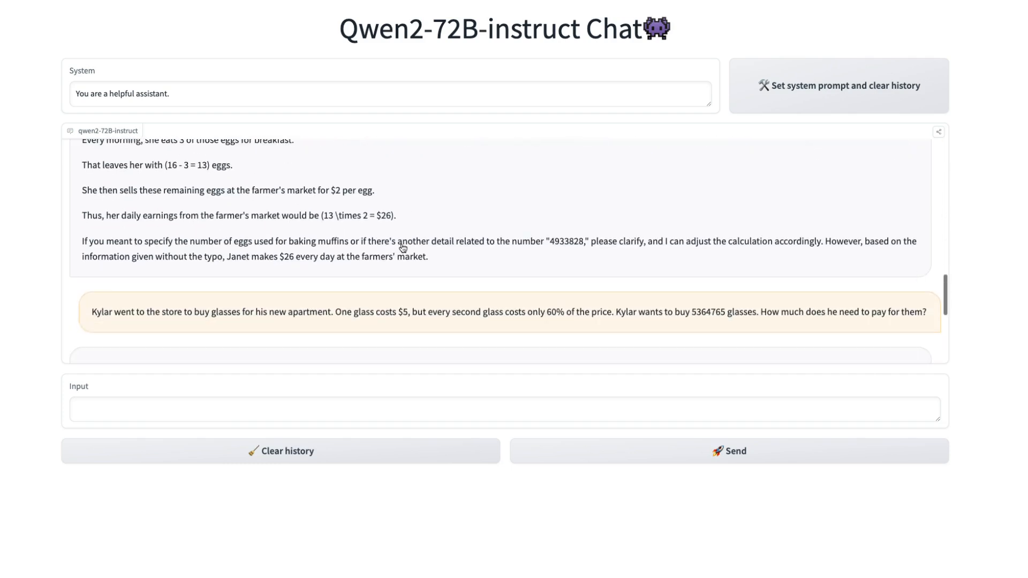
{"action": "scroll", "scroll_direction": "down", "scroll_amount": 3}
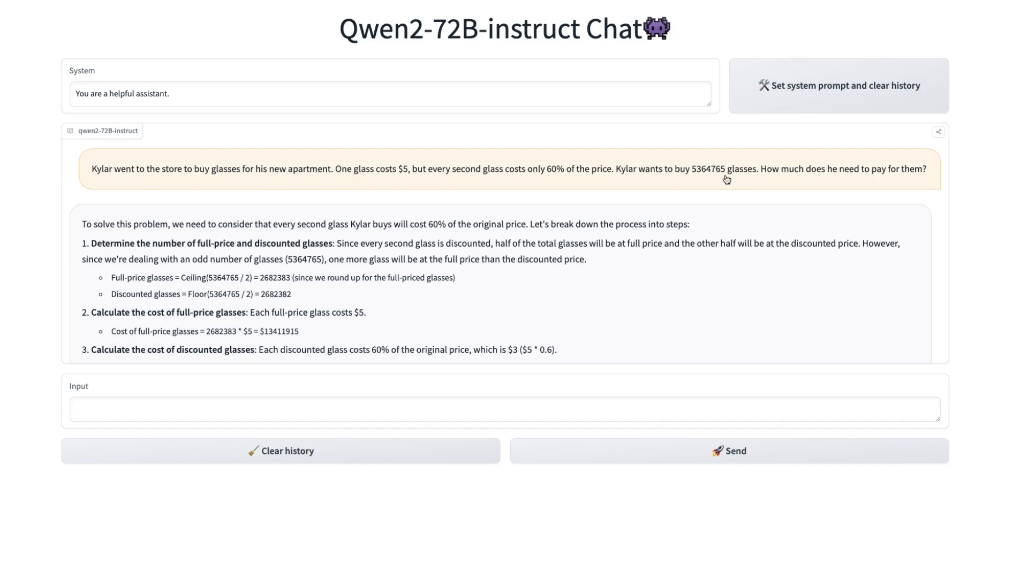
{"action": "scroll", "scroll_direction": "down", "scroll_amount": 3}
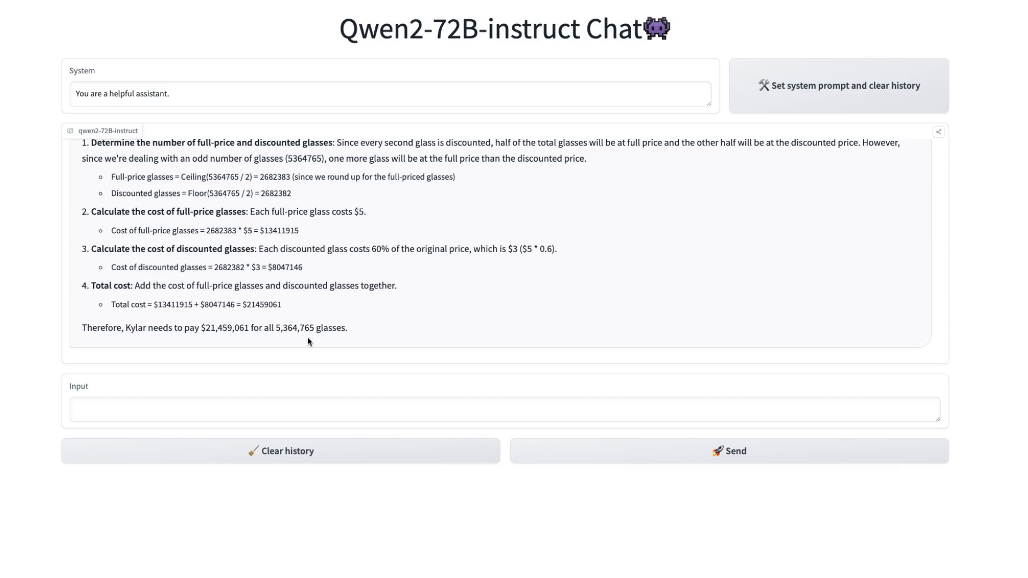
{"action": "mouse_move", "coordinate": [192, 155]}
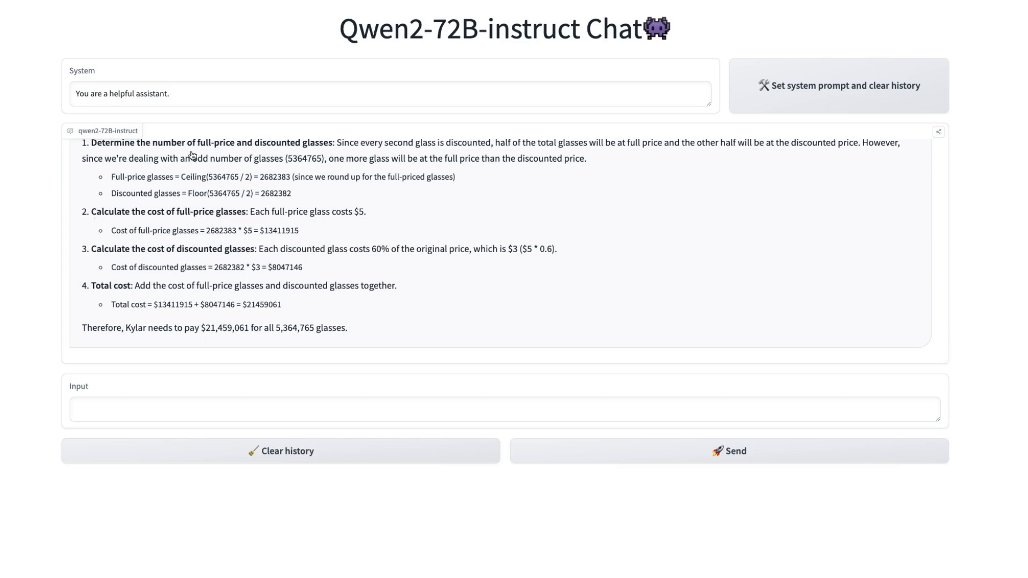
{"action": "mouse_move", "coordinate": [232, 270]}
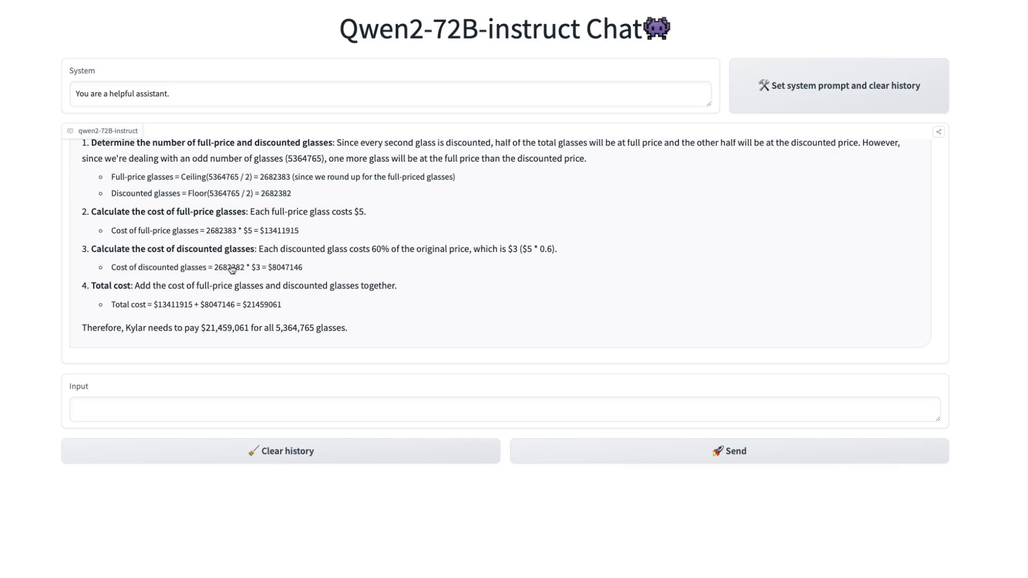
{"action": "mouse_move", "coordinate": [230, 343]}
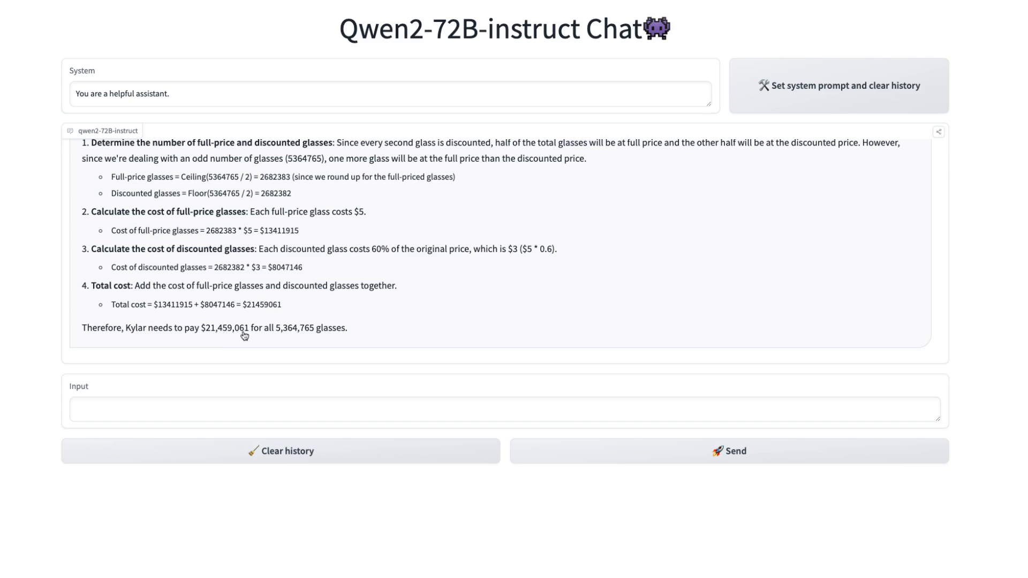
{"action": "mouse_move", "coordinate": [300, 340]}
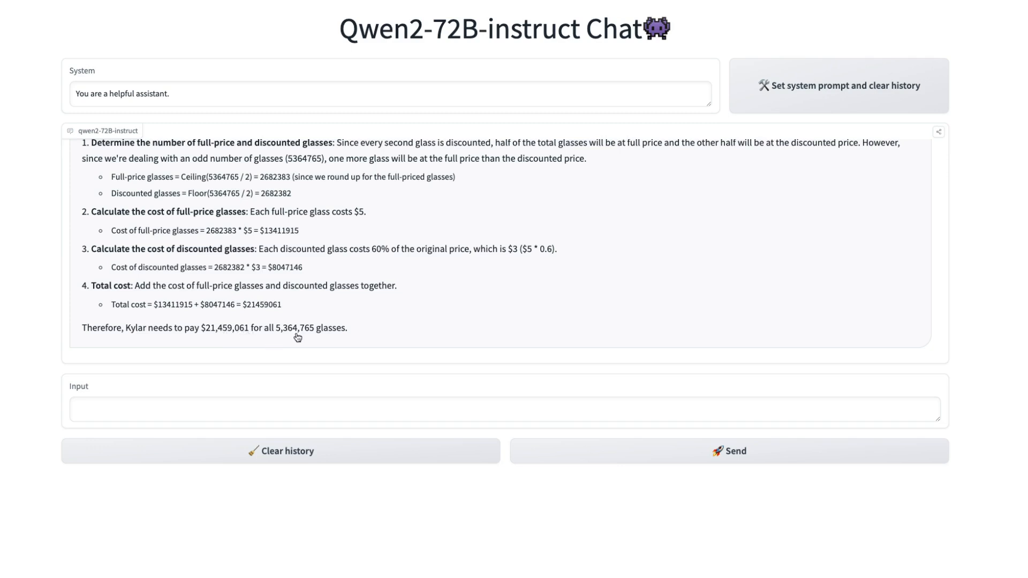
{"action": "mouse_move", "coordinate": [407, 322]}
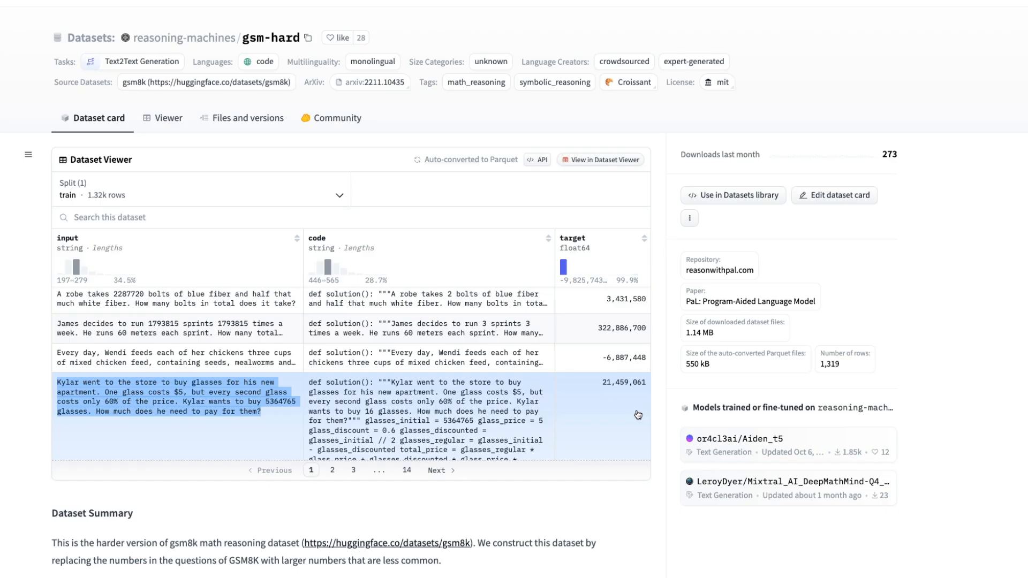
{"action": "mouse_move", "coordinate": [658, 406]}
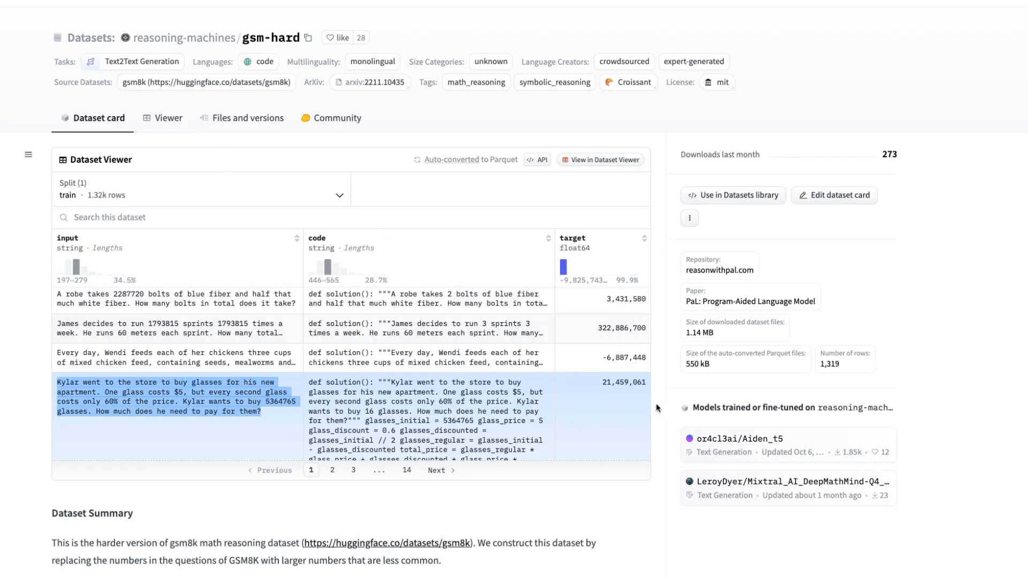
{"action": "mouse_move", "coordinate": [606, 406]}
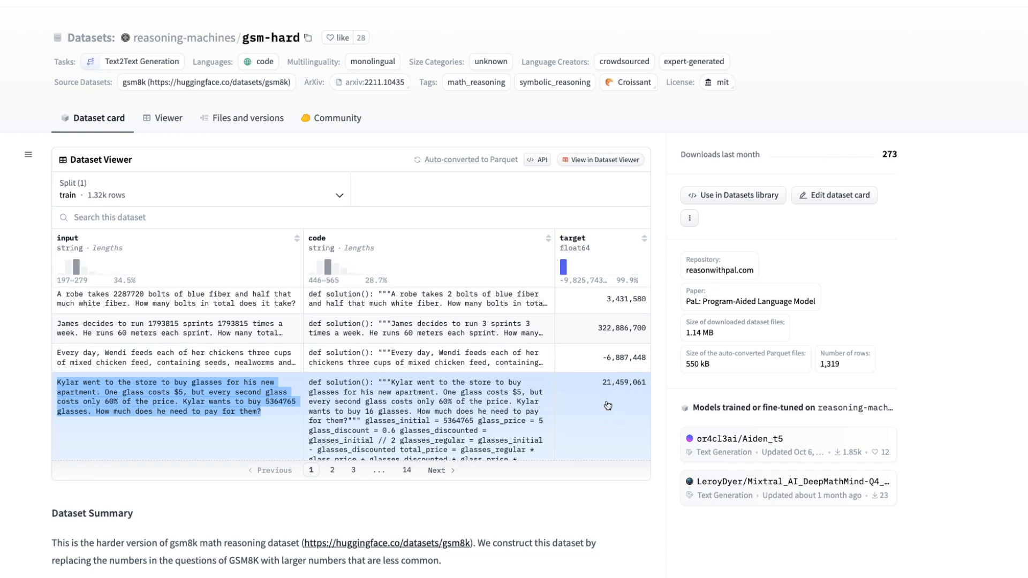
{"action": "mouse_move", "coordinate": [612, 142]}
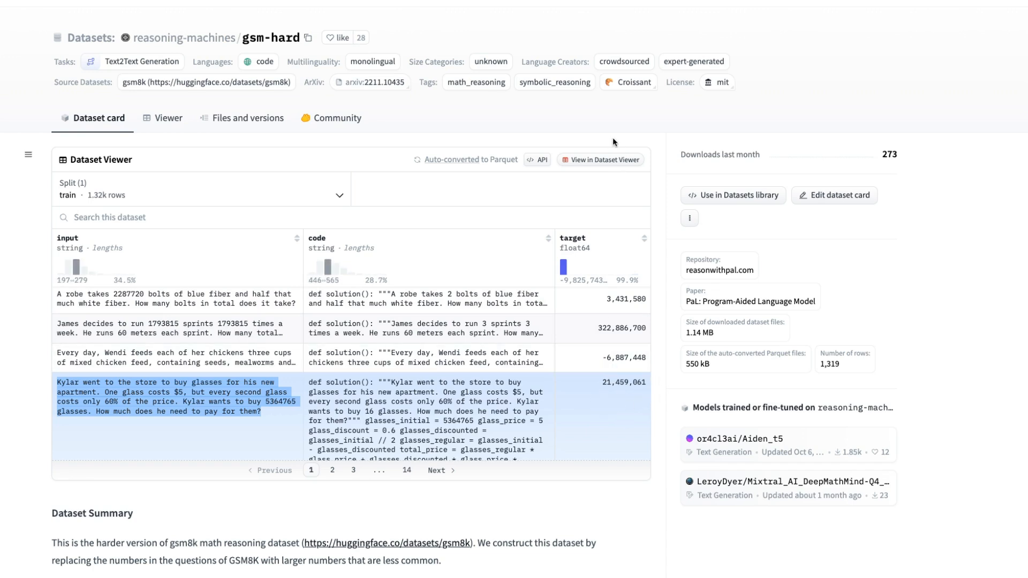
{"action": "mouse_move", "coordinate": [387, 191]}
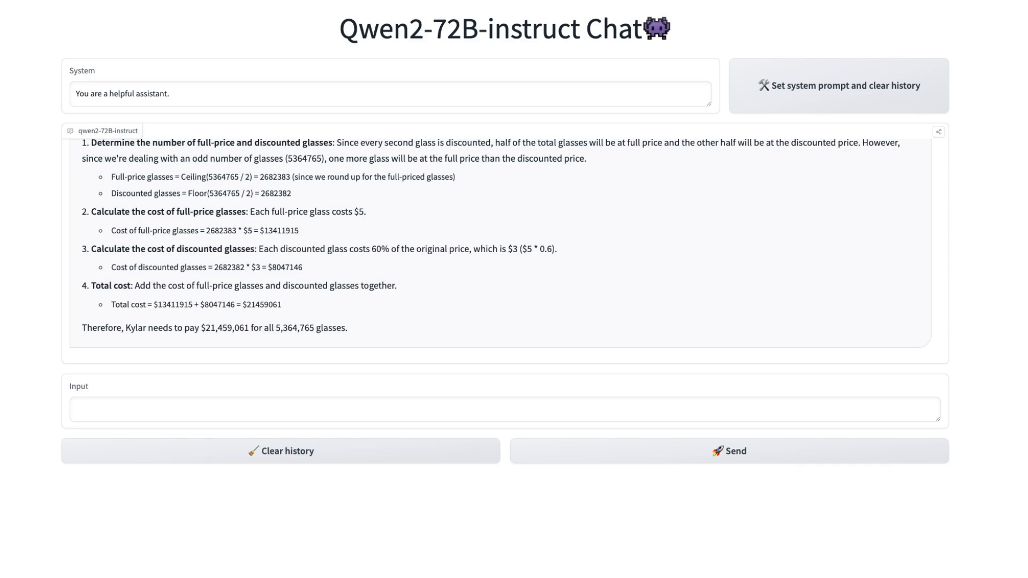
{"action": "mouse_move", "coordinate": [401, 74]}
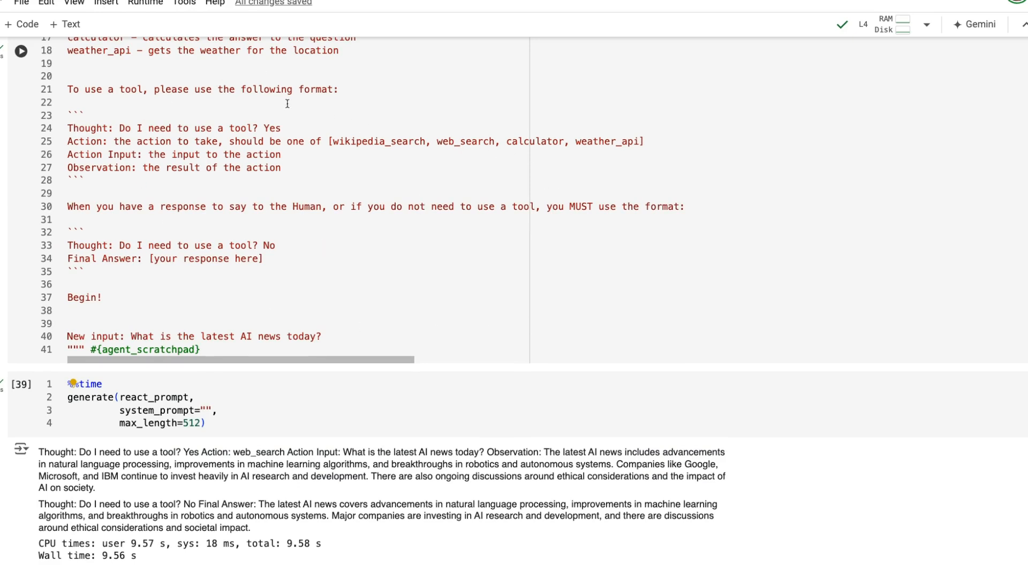
{"action": "mouse_move", "coordinate": [161, 272]}
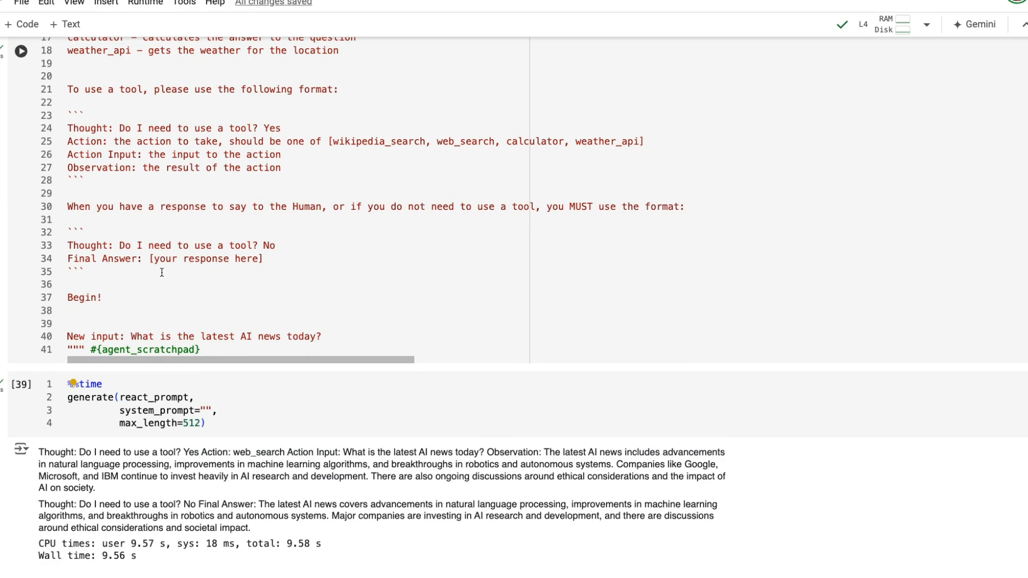